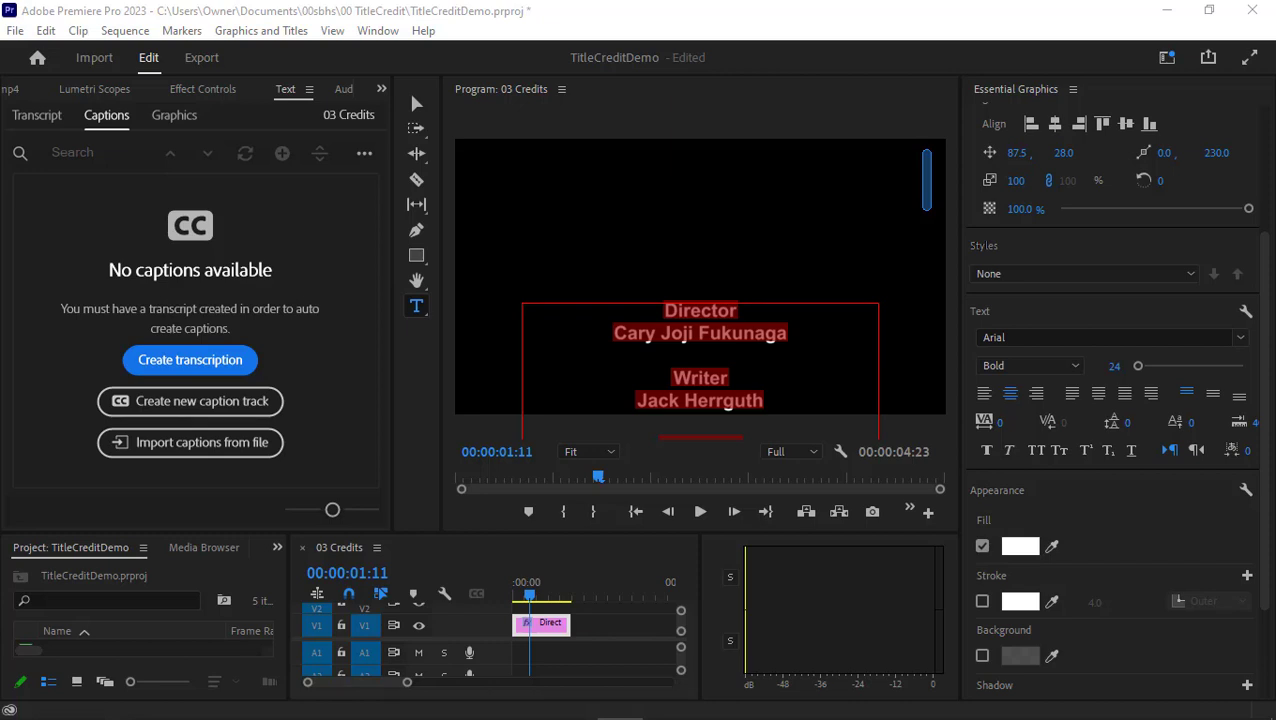
{"action": "mouse_move", "coordinate": [265, 355]}
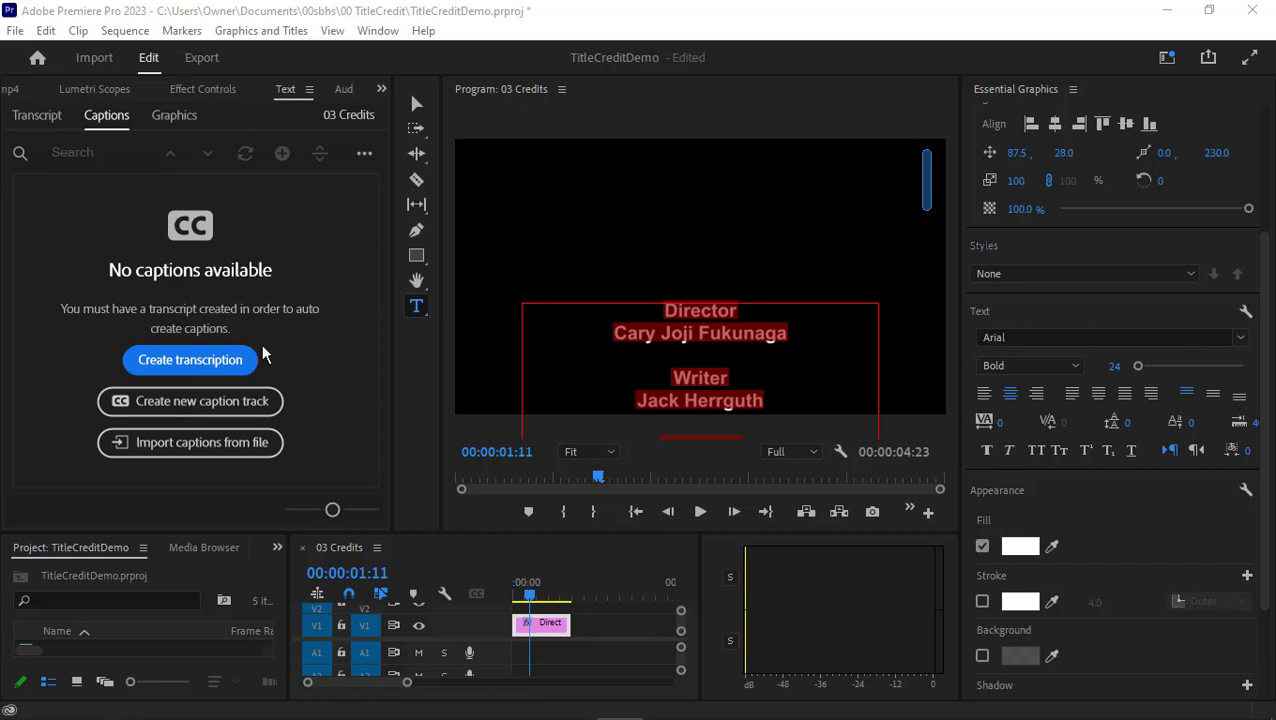
{"action": "mouse_move", "coordinate": [210, 545]}
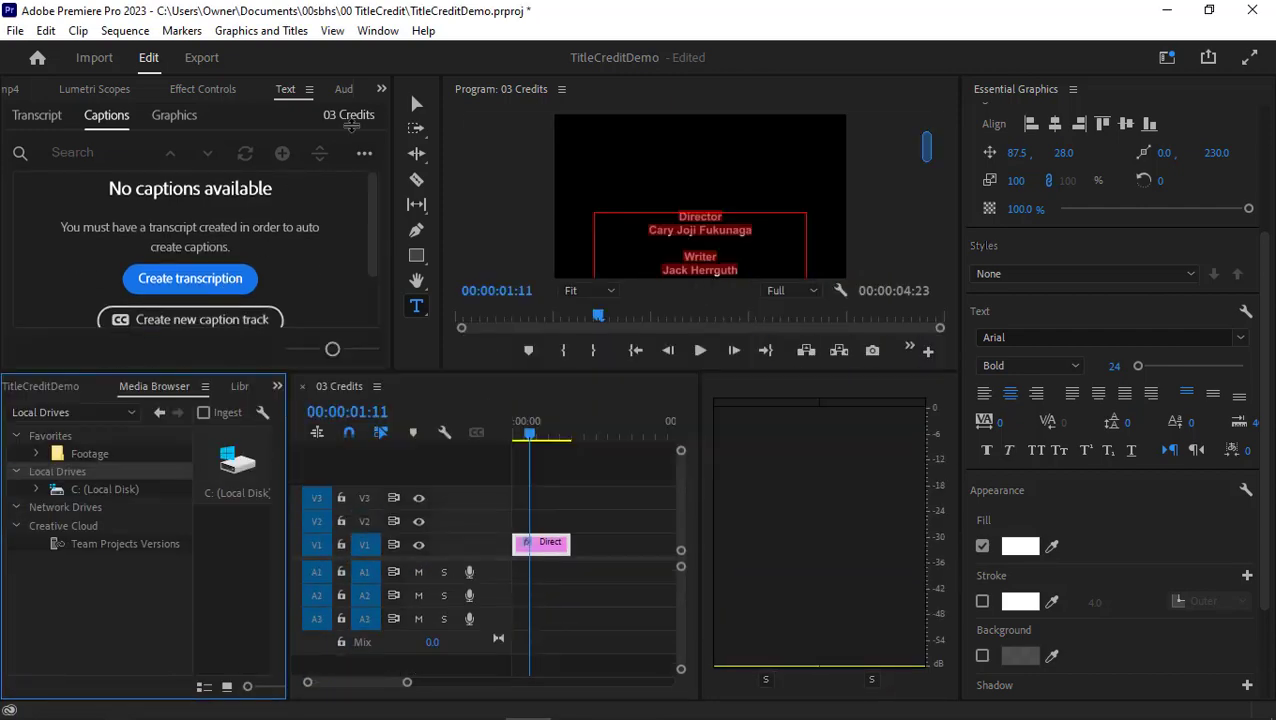
Switch Premiere Pro to the Editing workspace layout
{"action": "left_click", "coordinate": [378, 30]}
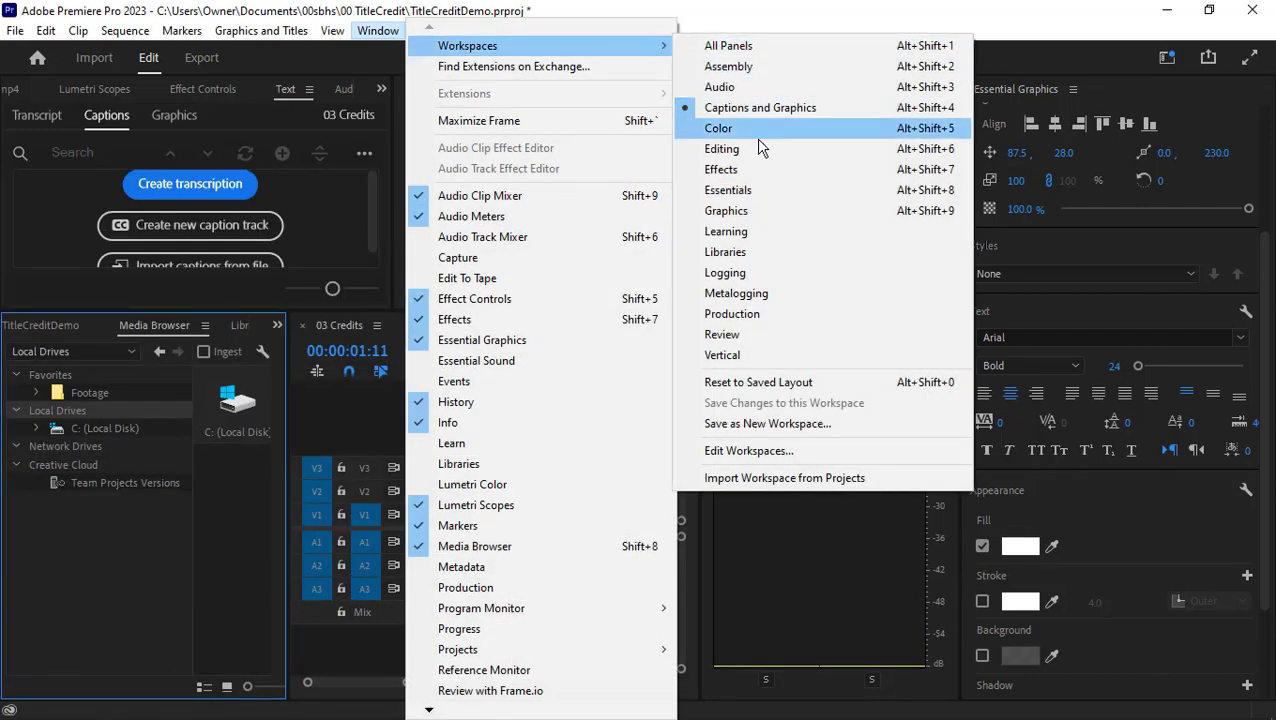
{"action": "left_click", "coordinate": [721, 148]}
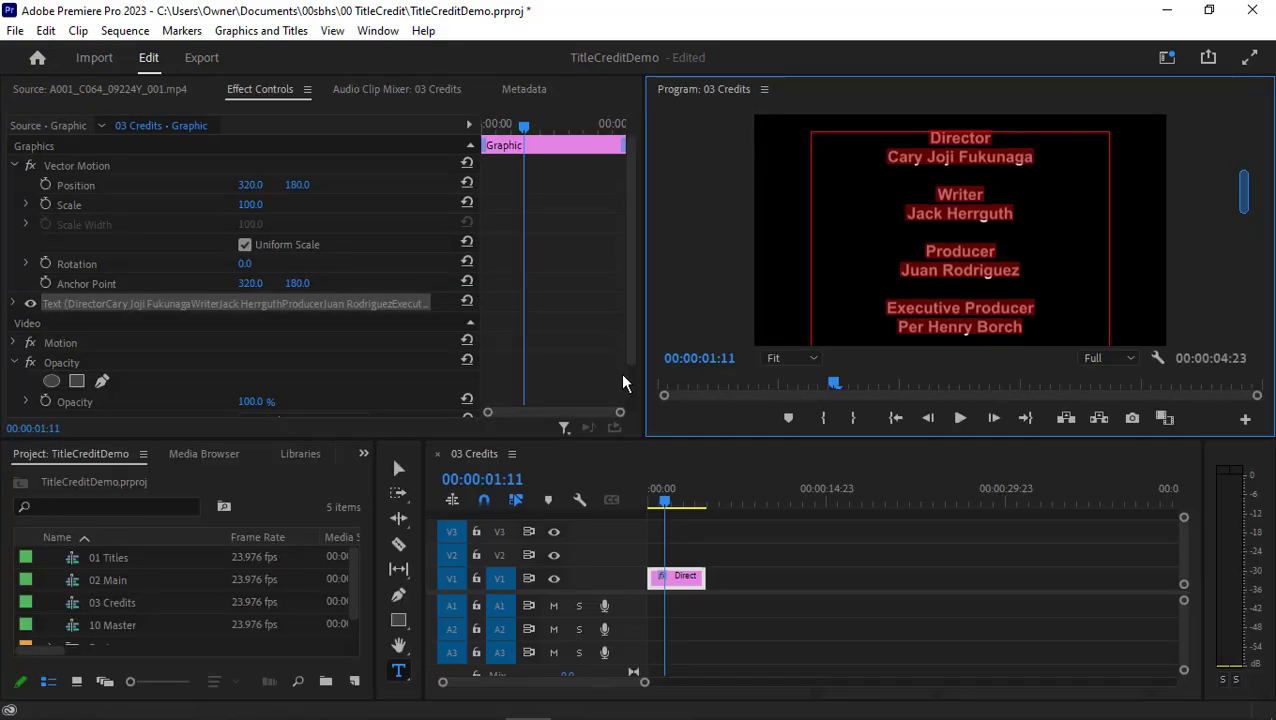
{"action": "mouse_move", "coordinate": [147, 595]}
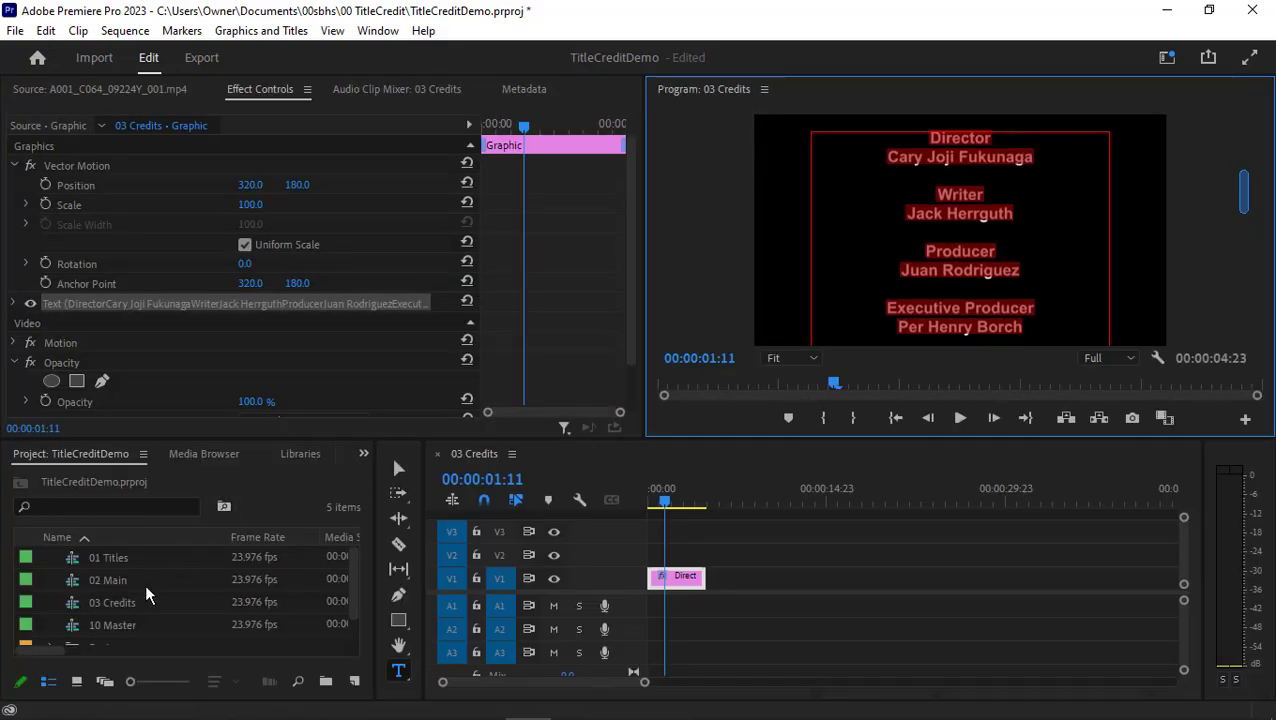
Open the 01 Titles and 02 Main sequences and scrub through each to review them
{"action": "double_click", "coordinate": [109, 557]}
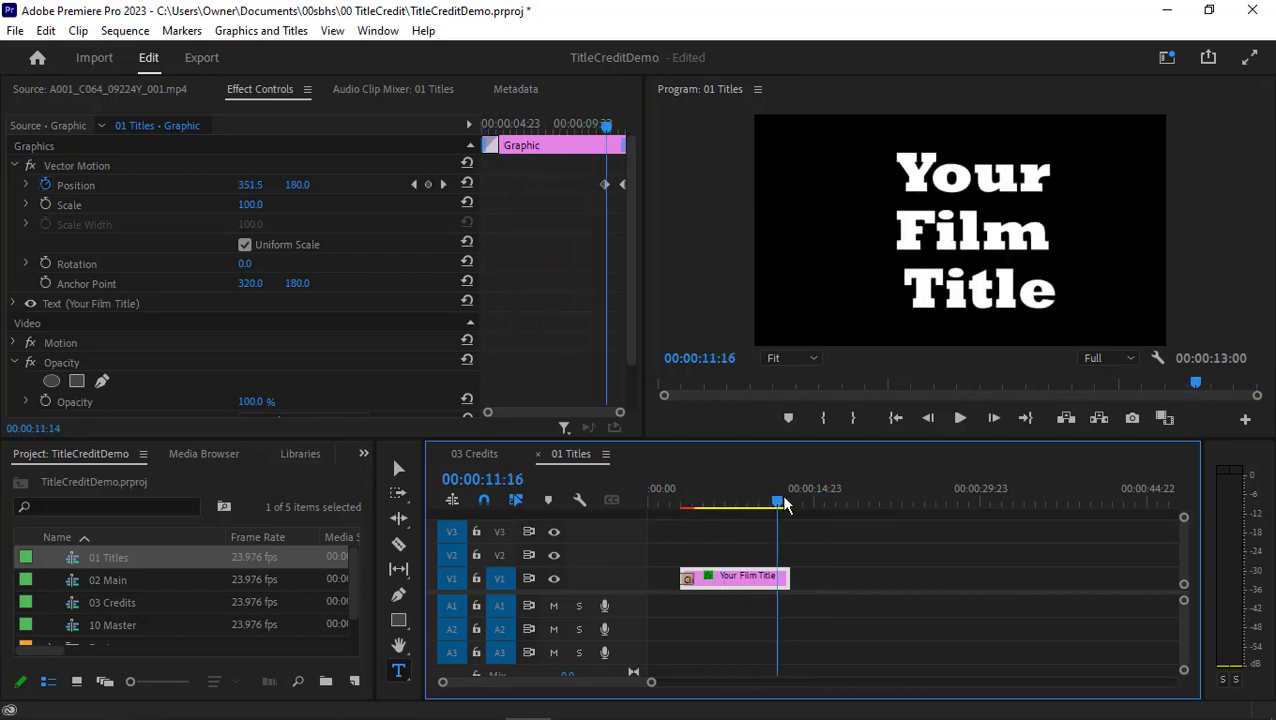
{"action": "left_click_drag", "start_coordinate": [778, 502], "coordinate": [749, 502]}
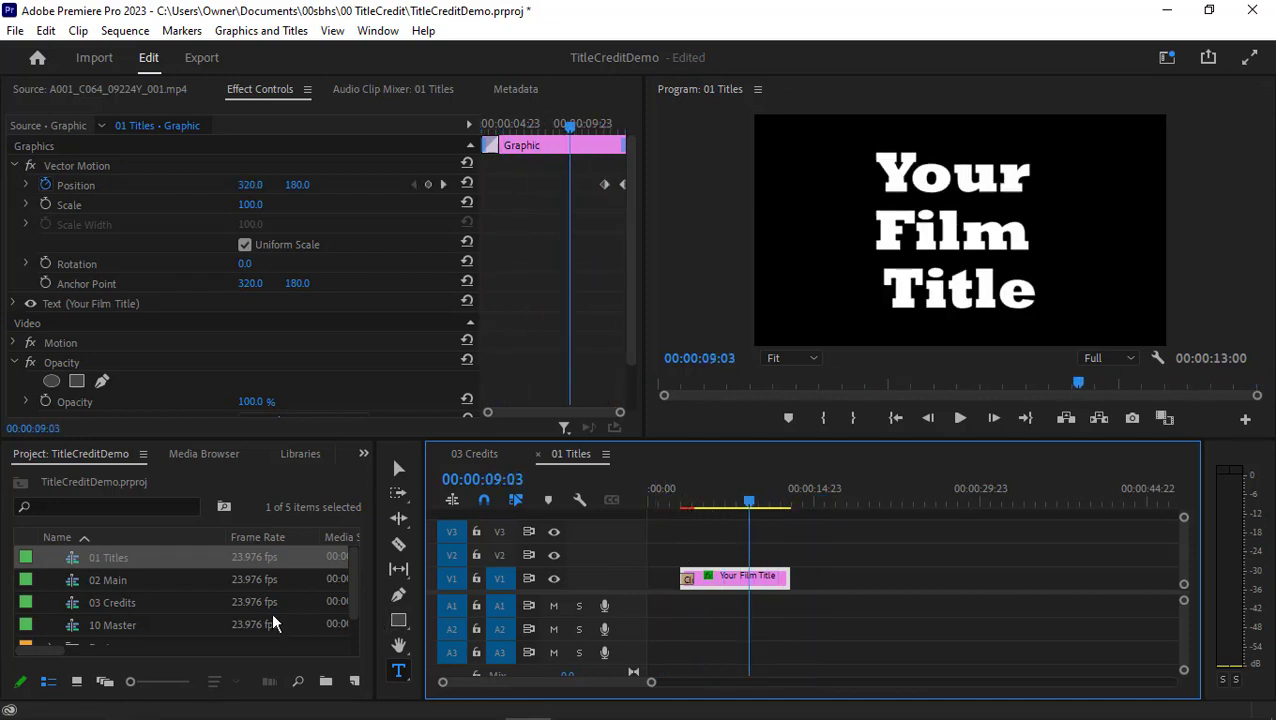
{"action": "left_click", "coordinate": [664, 453]}
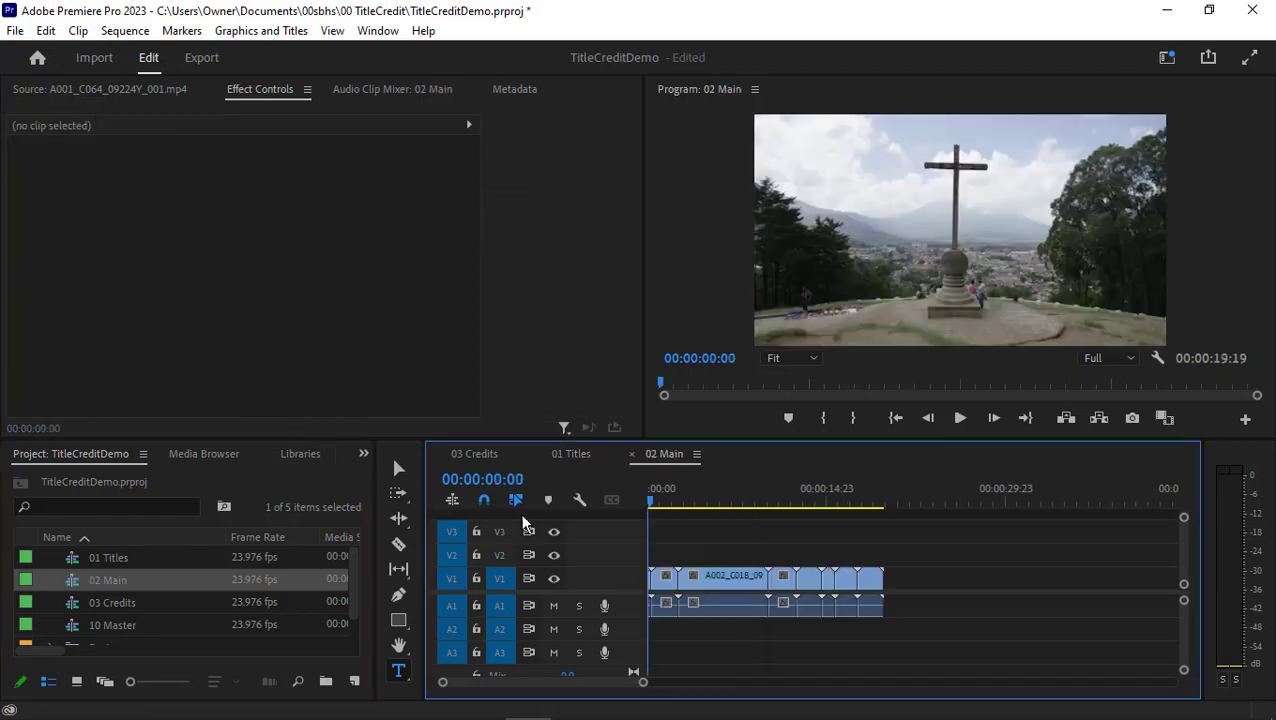
{"action": "left_click", "coordinate": [748, 502]}
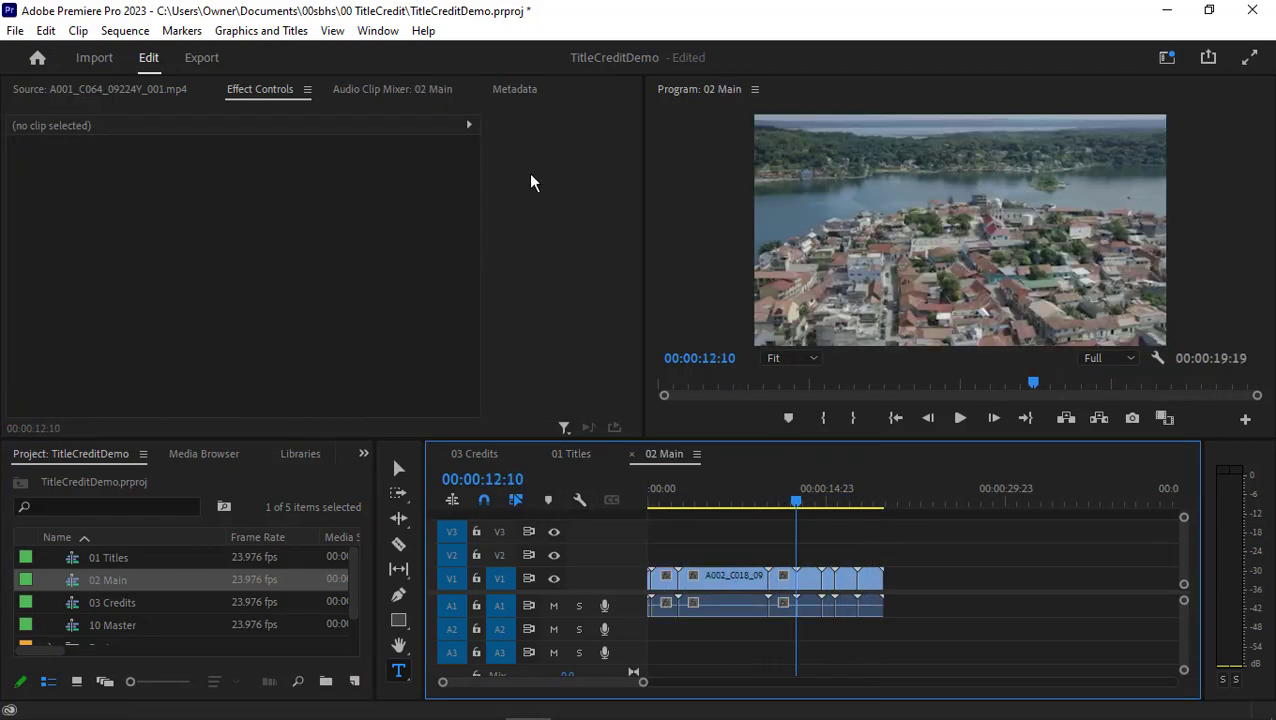
{"action": "left_click", "coordinate": [378, 30]}
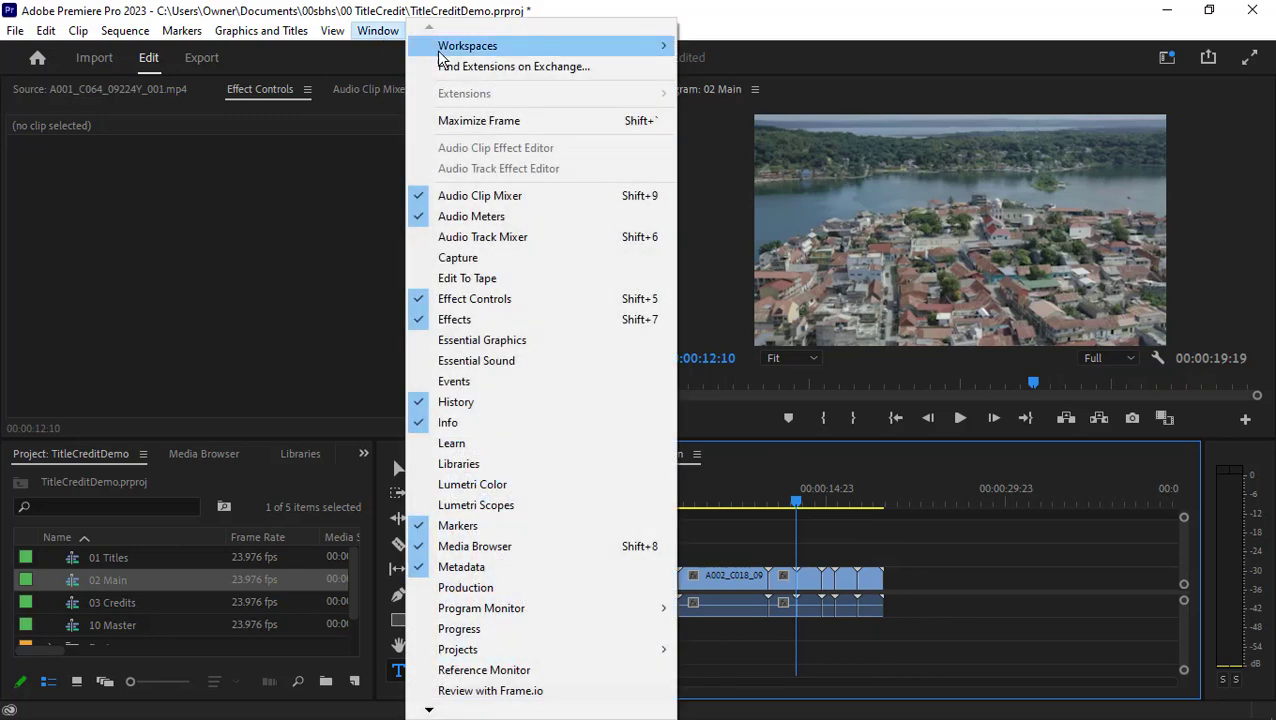
{"action": "mouse_move", "coordinate": [467, 45]}
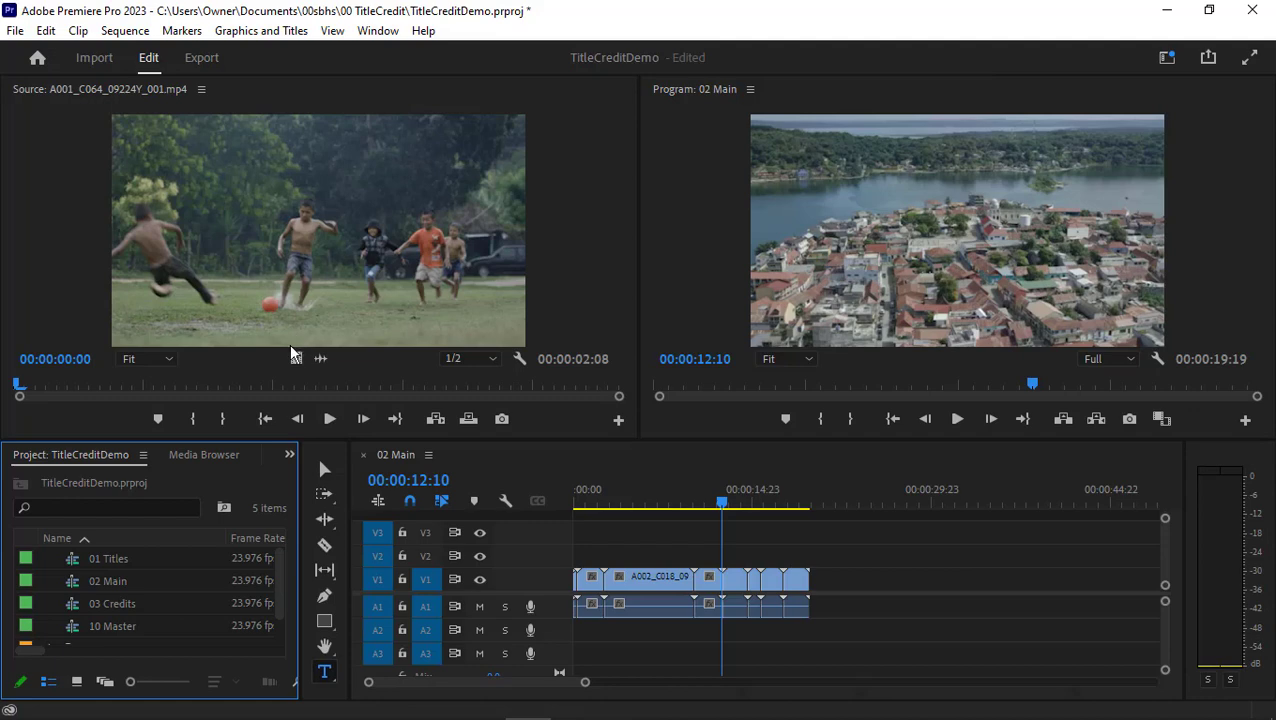
Change the workspace, visit Import, and return to Edit with source and program monitors side by side
{"action": "left_click", "coordinate": [378, 30]}
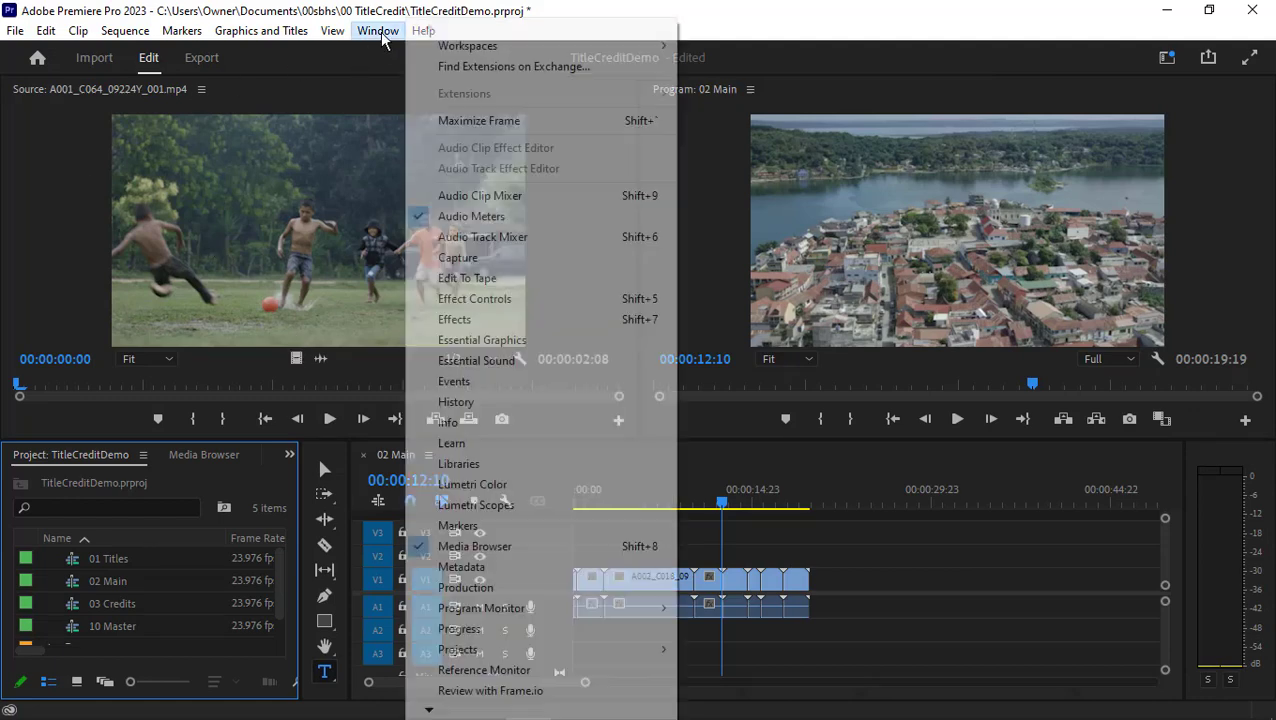
{"action": "left_click", "coordinate": [468, 45]}
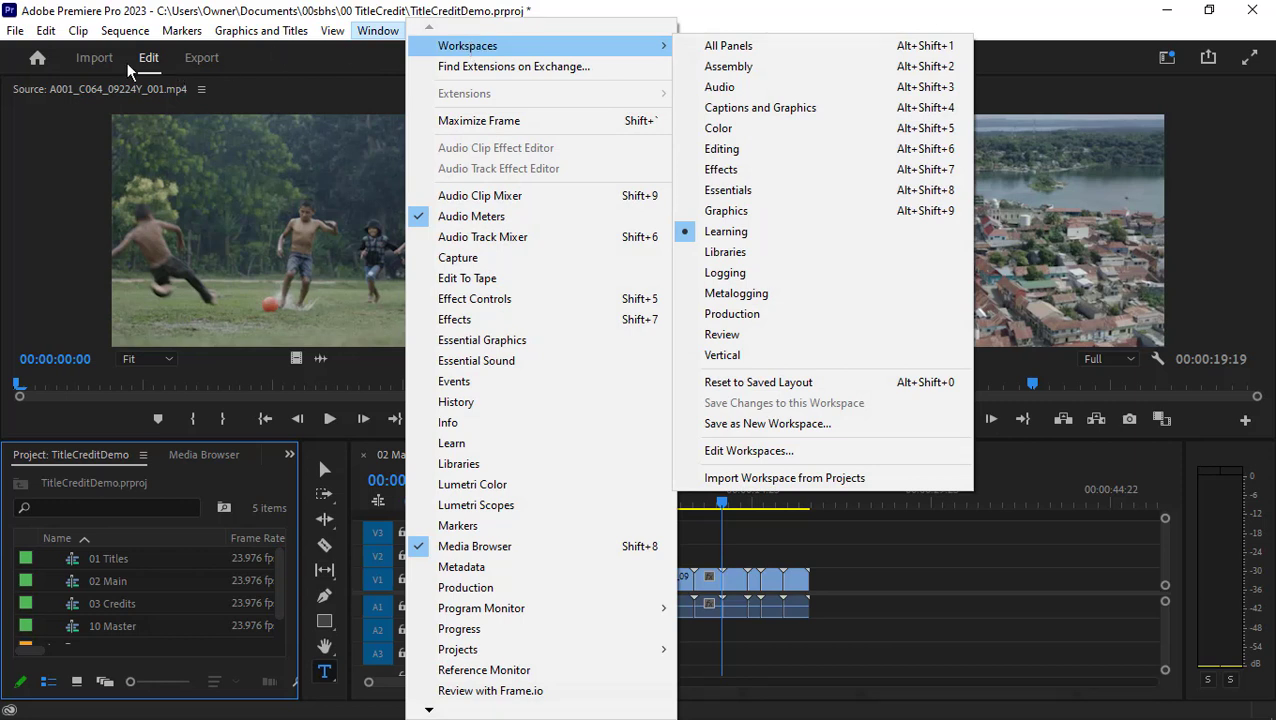
{"action": "left_click", "coordinate": [94, 57]}
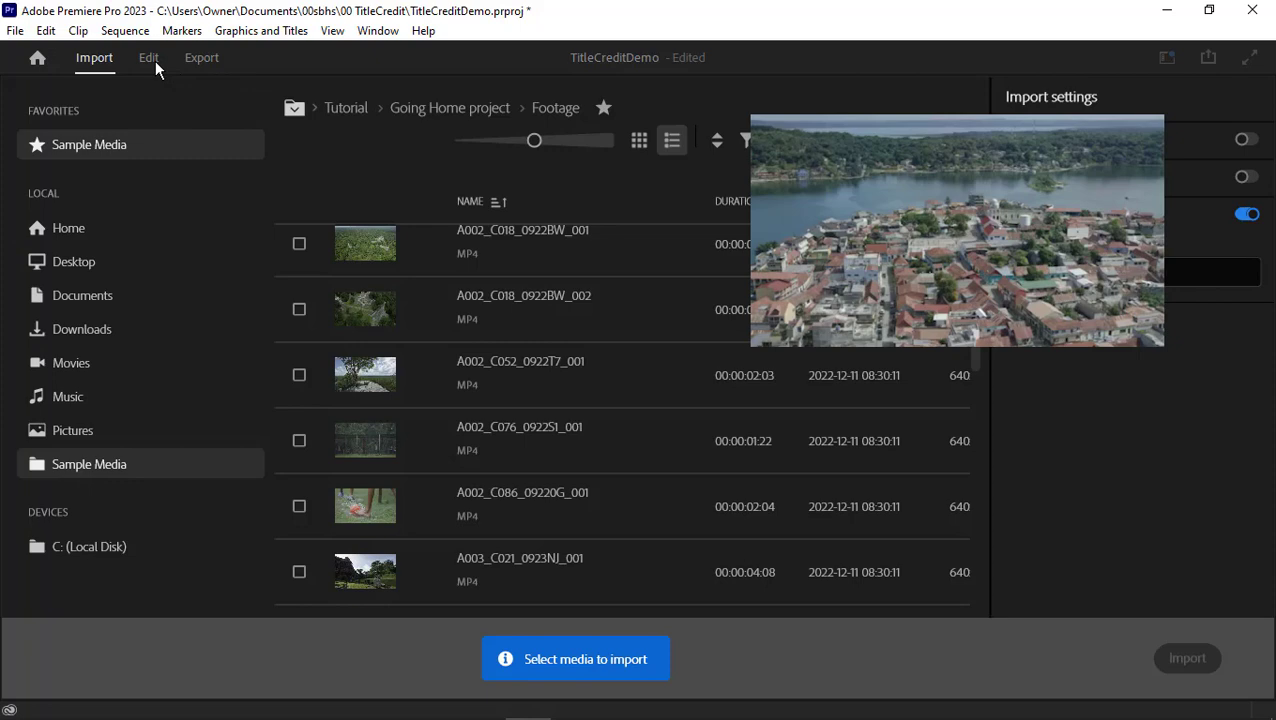
{"action": "left_click", "coordinate": [148, 57]}
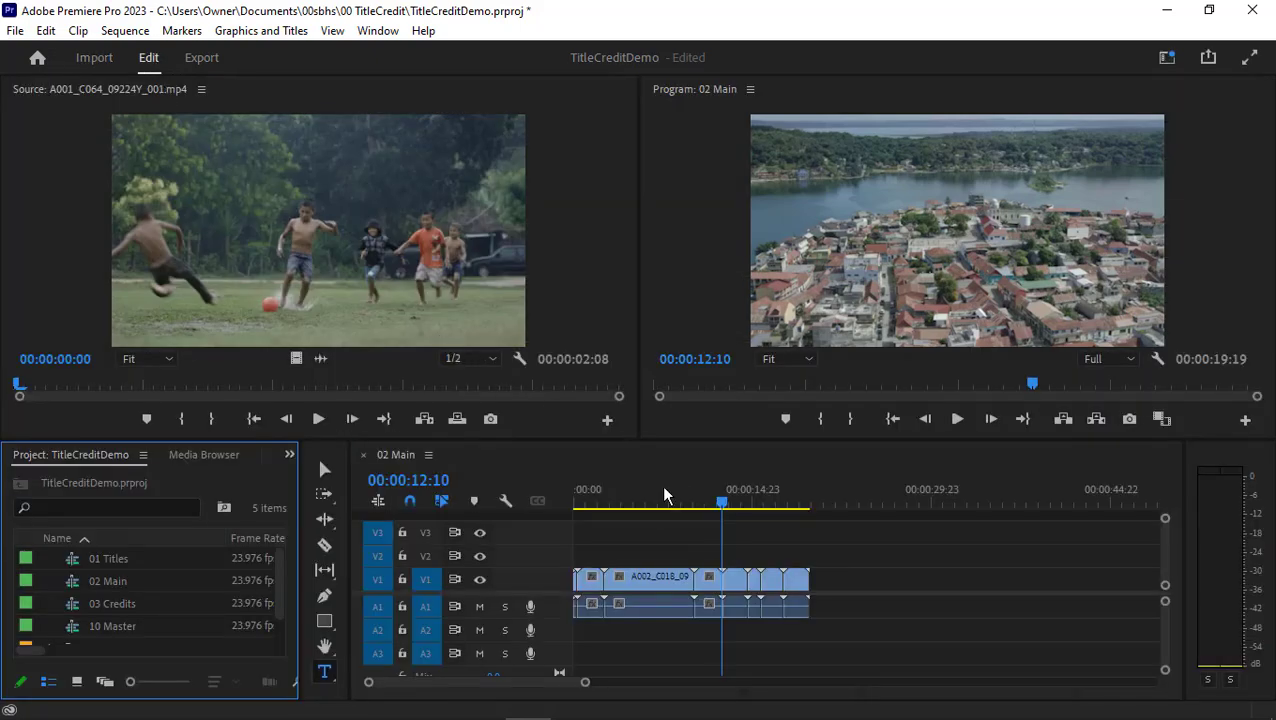
Scrub through the main footage, then move the 03 Credits playhead back to its start
{"action": "left_click", "coordinate": [745, 505]}
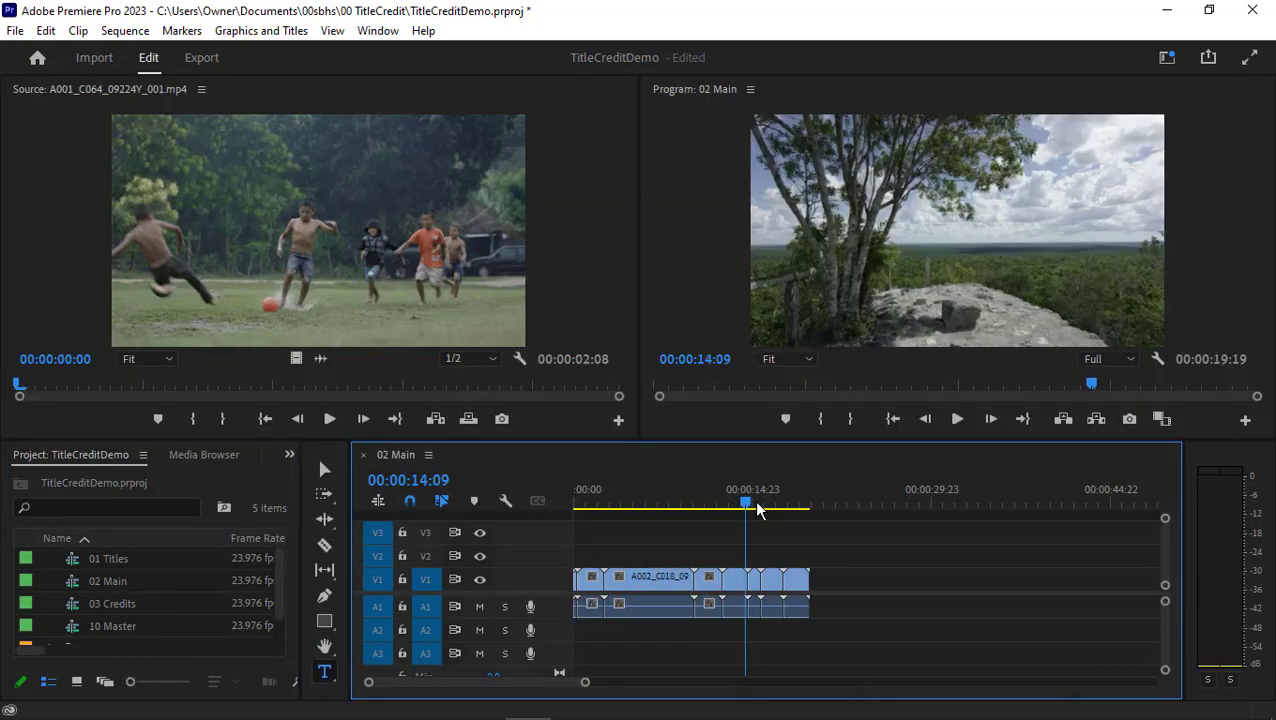
{"action": "left_click_drag", "start_coordinate": [745, 503], "coordinate": [805, 503]}
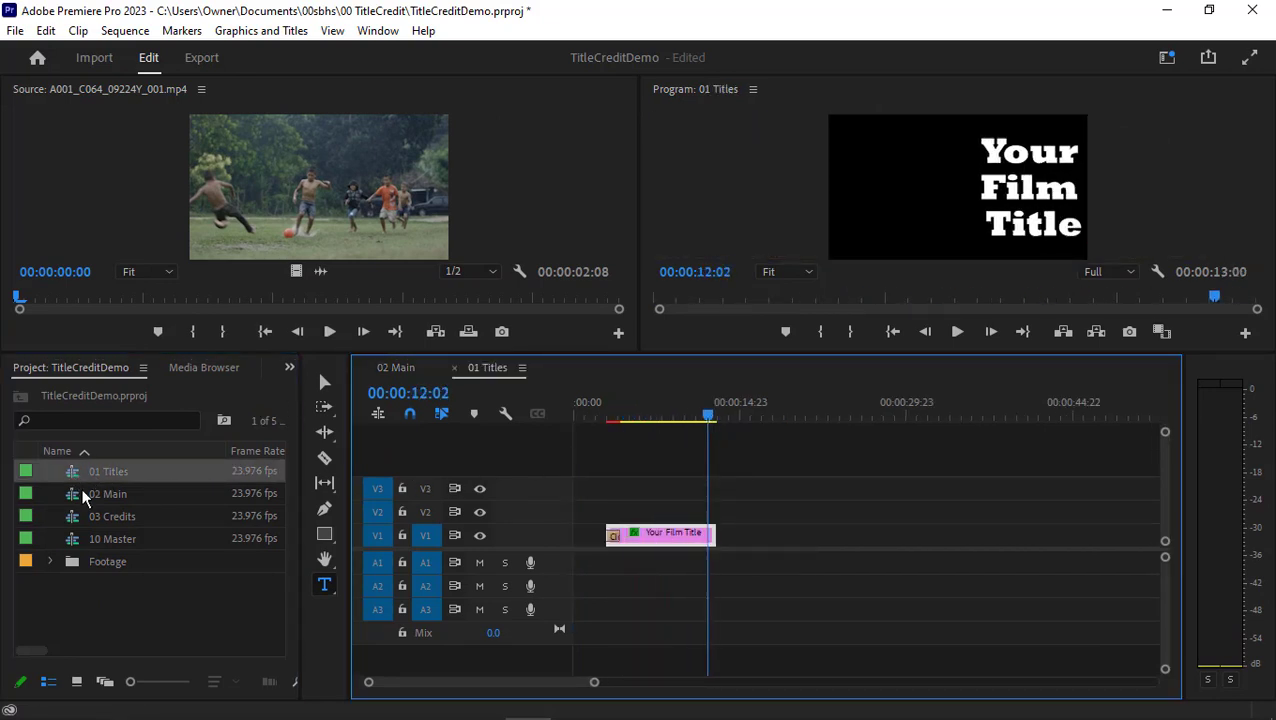
{"action": "mouse_move", "coordinate": [80, 504]}
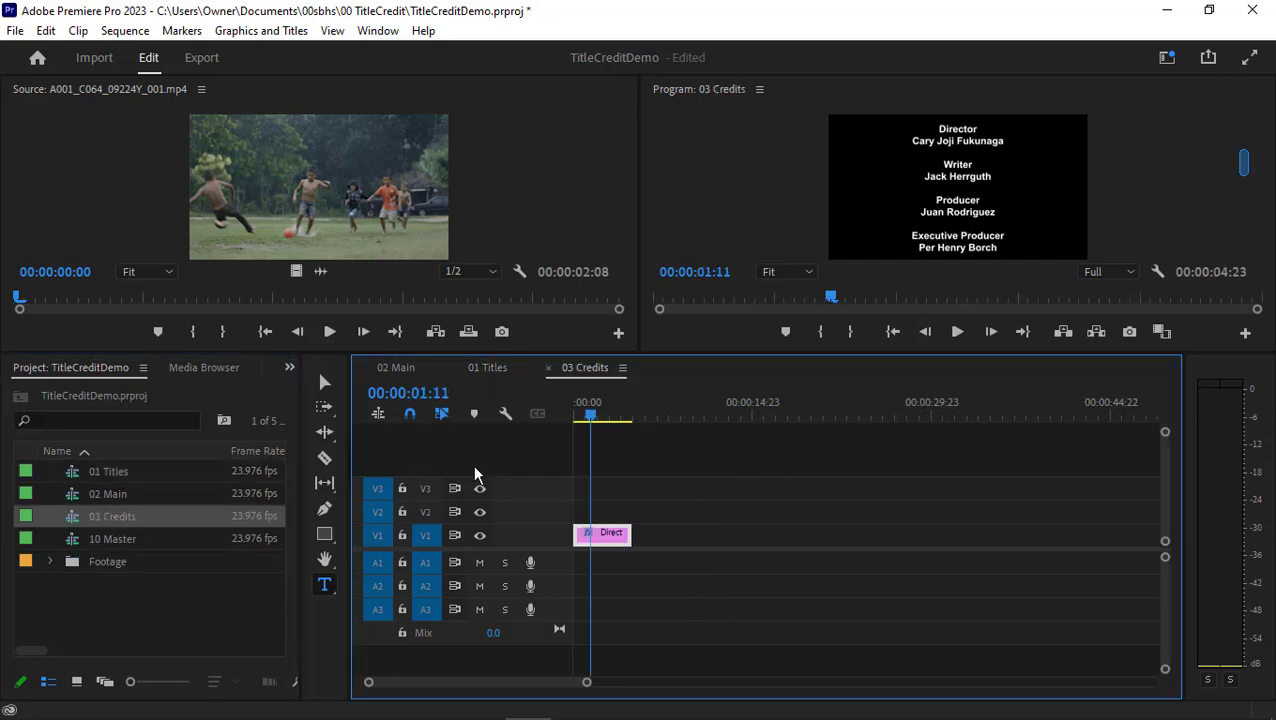
{"action": "left_click_drag", "start_coordinate": [589, 415], "coordinate": [608, 415]}
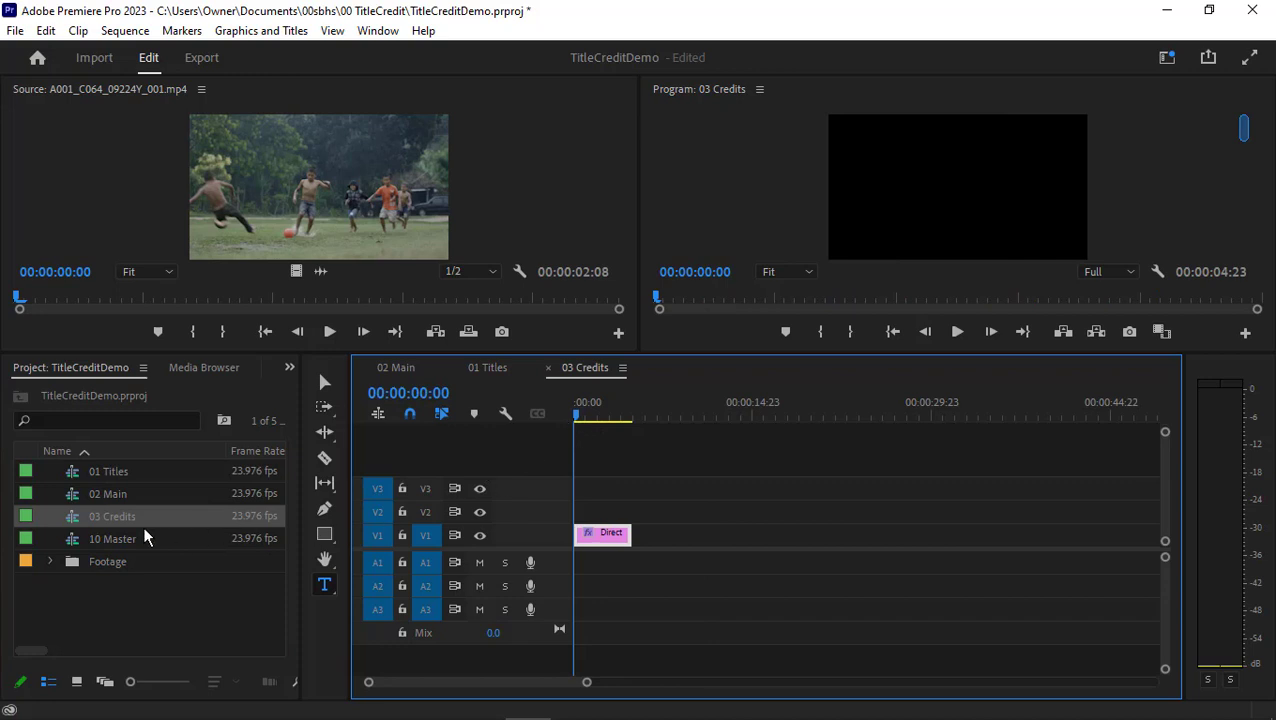
Open 10 Master and place 01 Titles on V3 with 02 Main on V2 right after it
{"action": "double_click", "coordinate": [112, 538]}
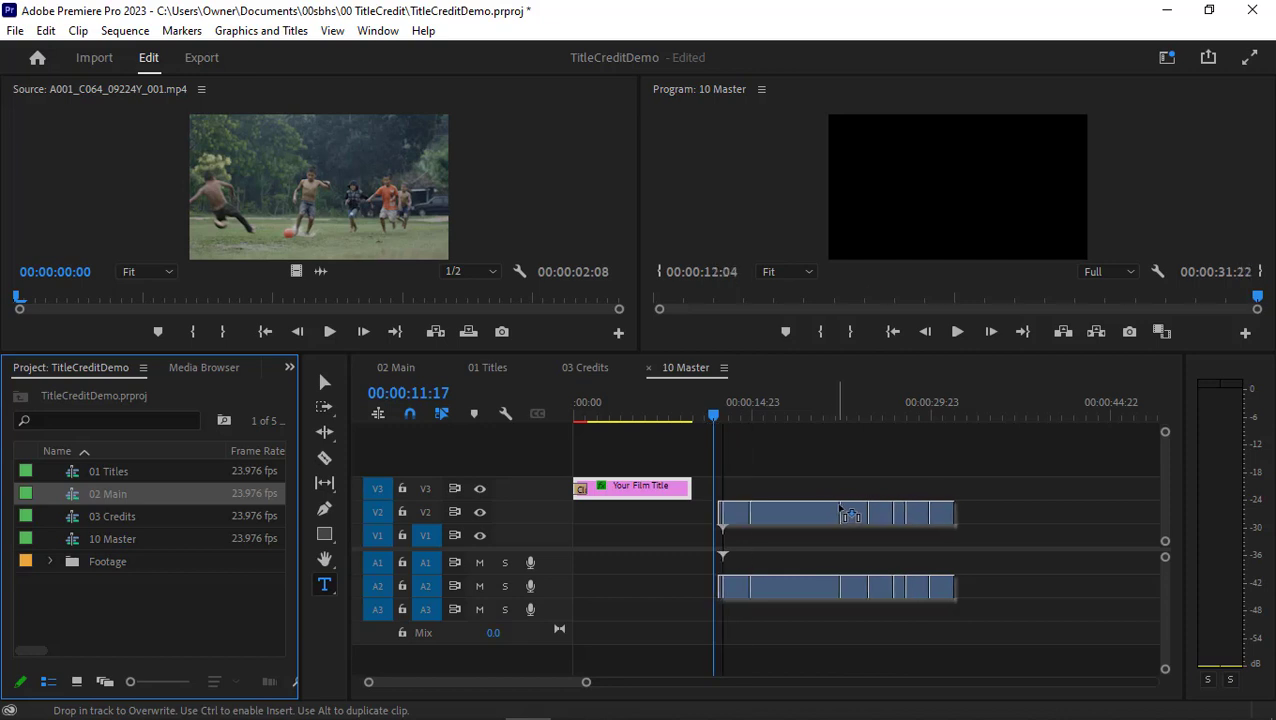
{"action": "left_click", "coordinate": [835, 513]}
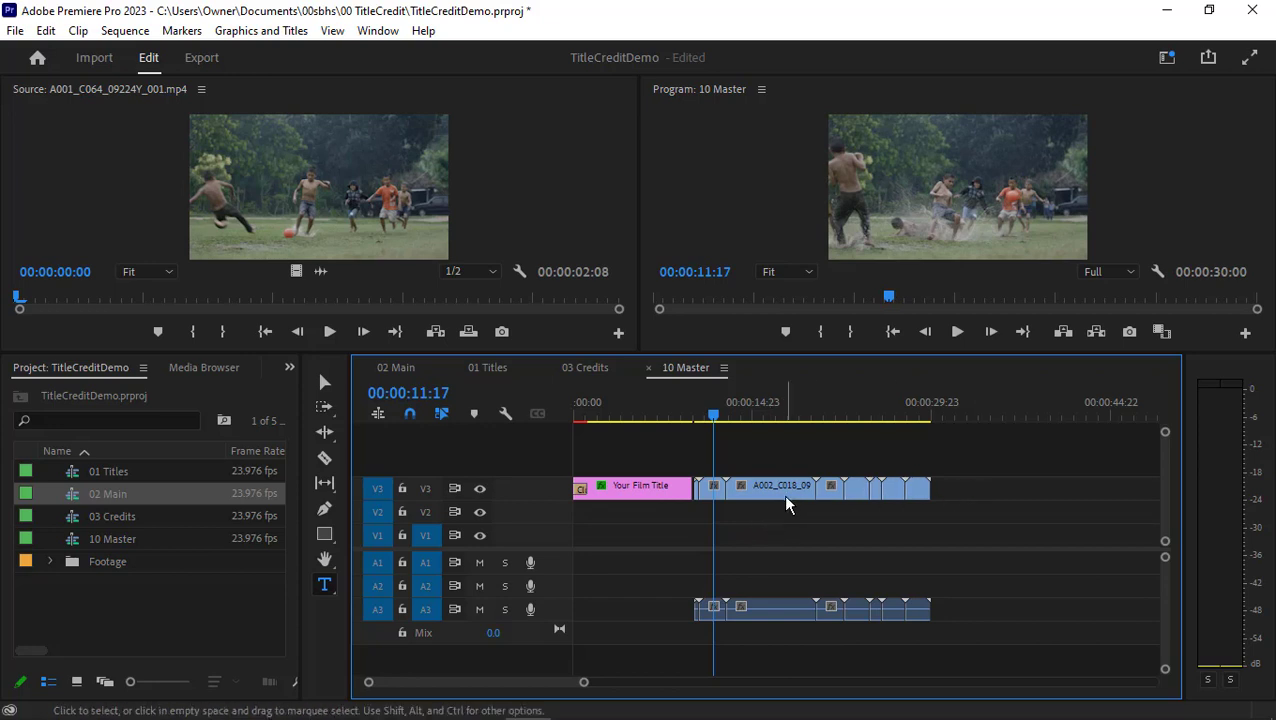
{"action": "left_click", "coordinate": [780, 488]}
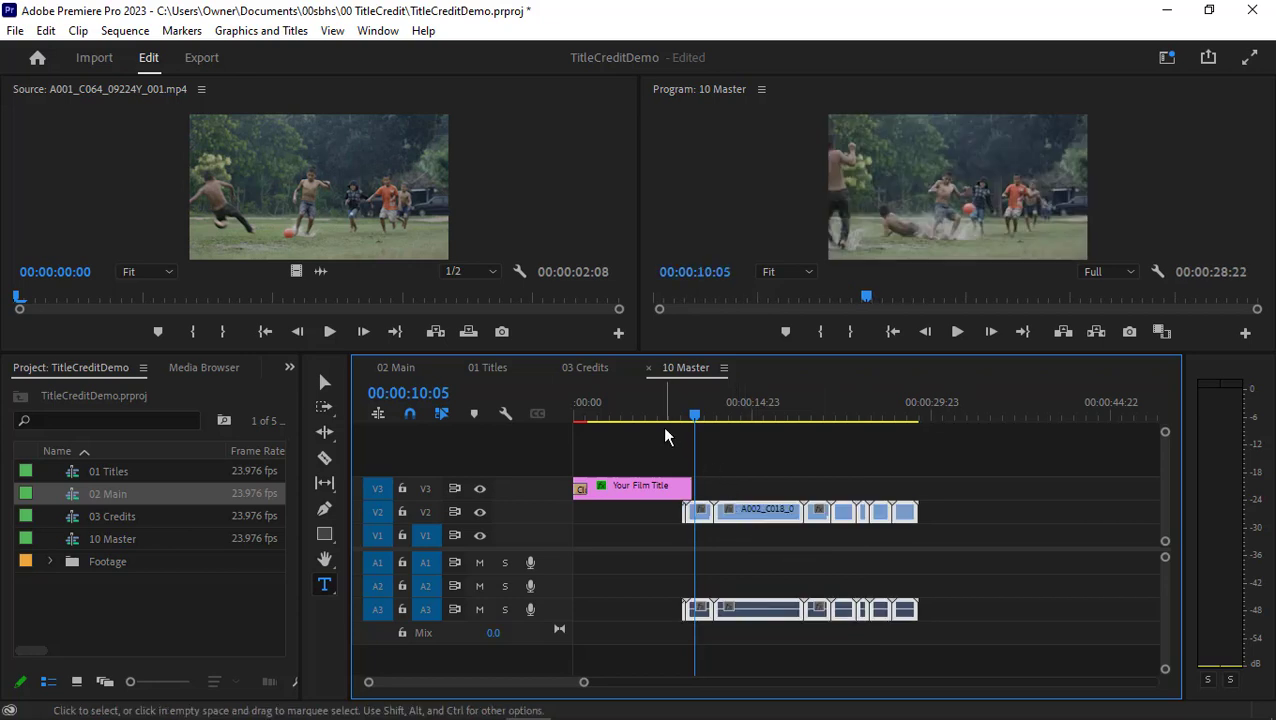
Extend the title clip over the start of 02 Main, then bring up 01 Titles
{"action": "left_click", "coordinate": [680, 430]}
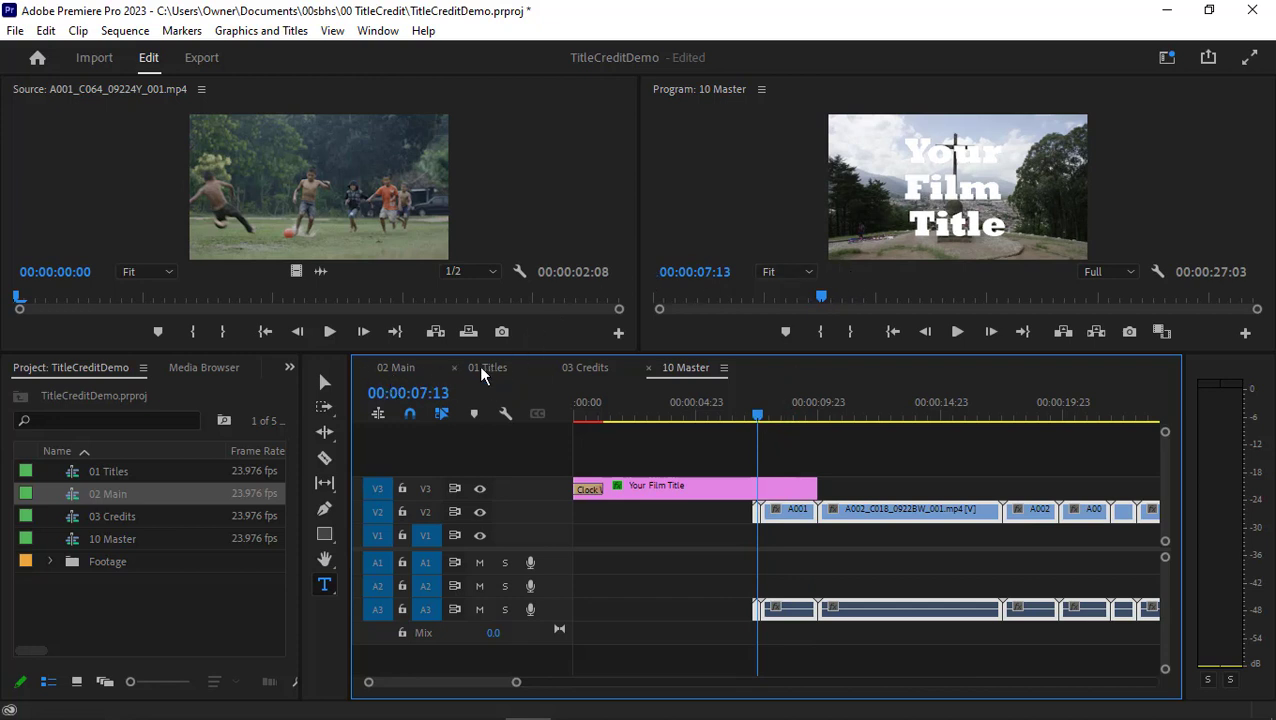
{"action": "left_click", "coordinate": [488, 367]}
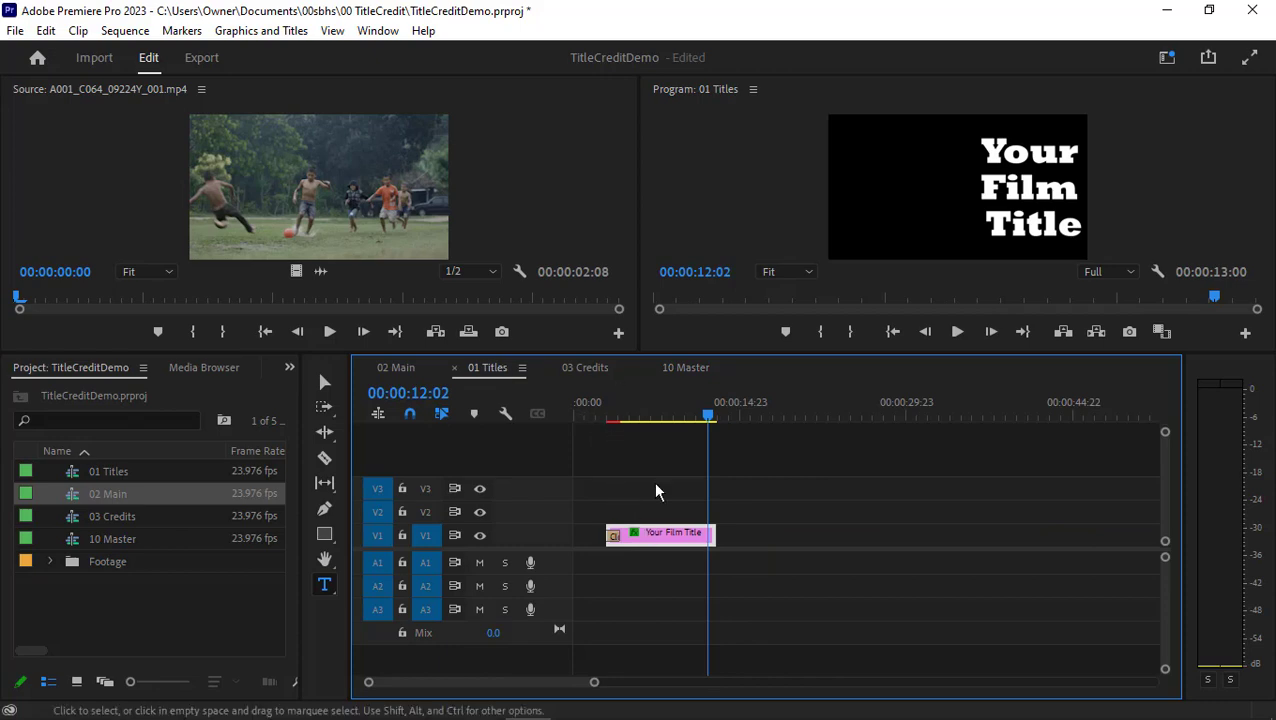
Open Essential Graphics and show the Your Film Title graphic's Edit properties
{"action": "left_click", "coordinate": [378, 30]}
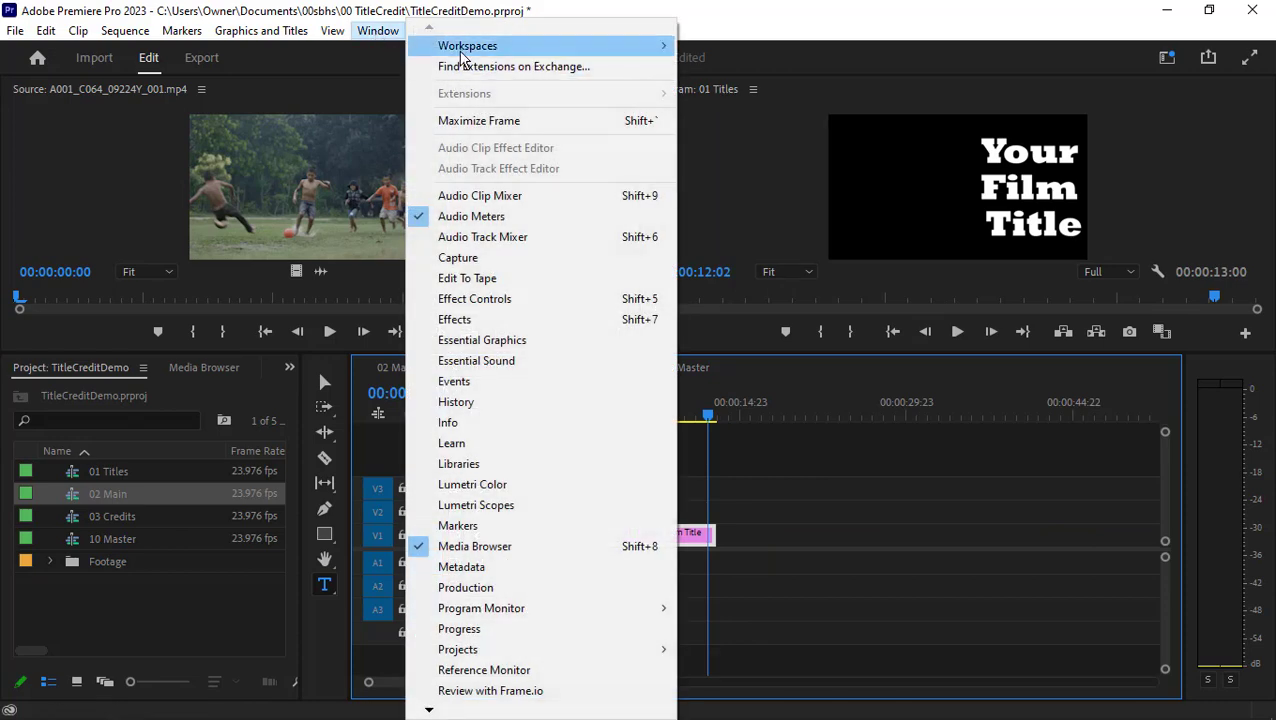
{"action": "left_click", "coordinate": [482, 340]}
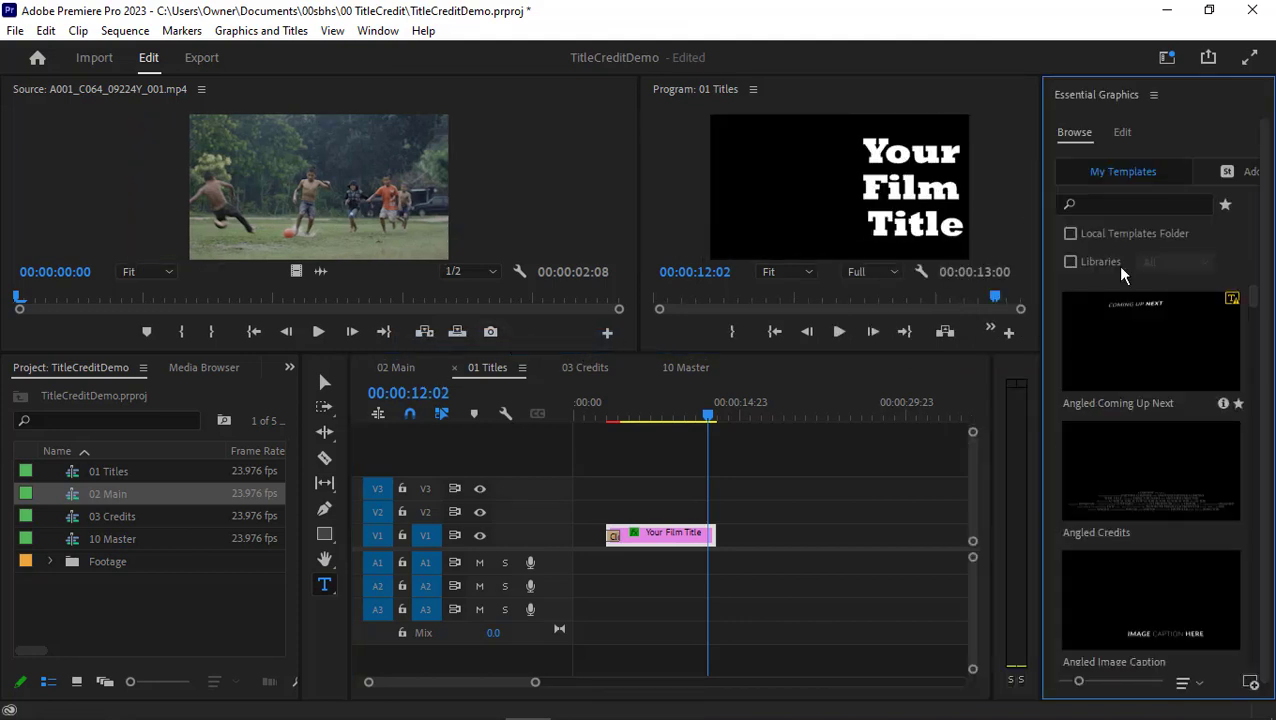
{"action": "left_click", "coordinate": [1122, 131]}
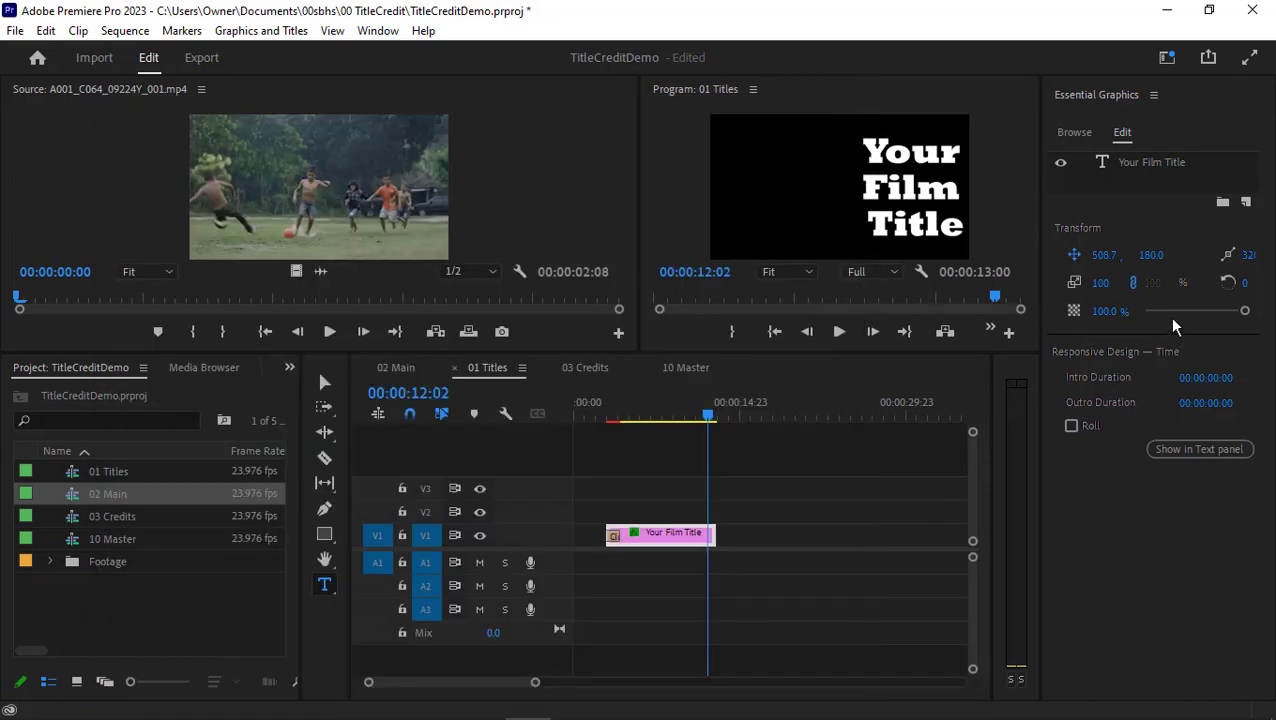
Add a black outer stroke to the Your Film Title text, then switch to 10 Master
{"action": "left_click", "coordinate": [912, 187]}
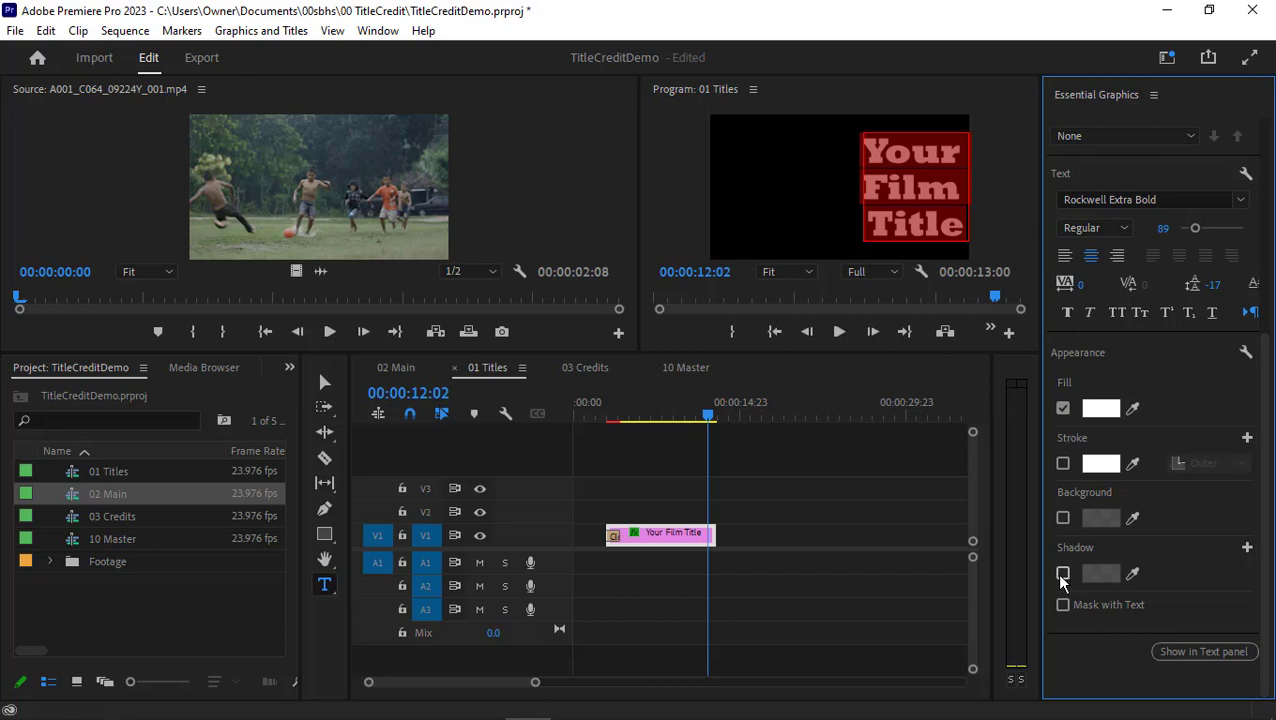
{"action": "left_click", "coordinate": [1063, 573]}
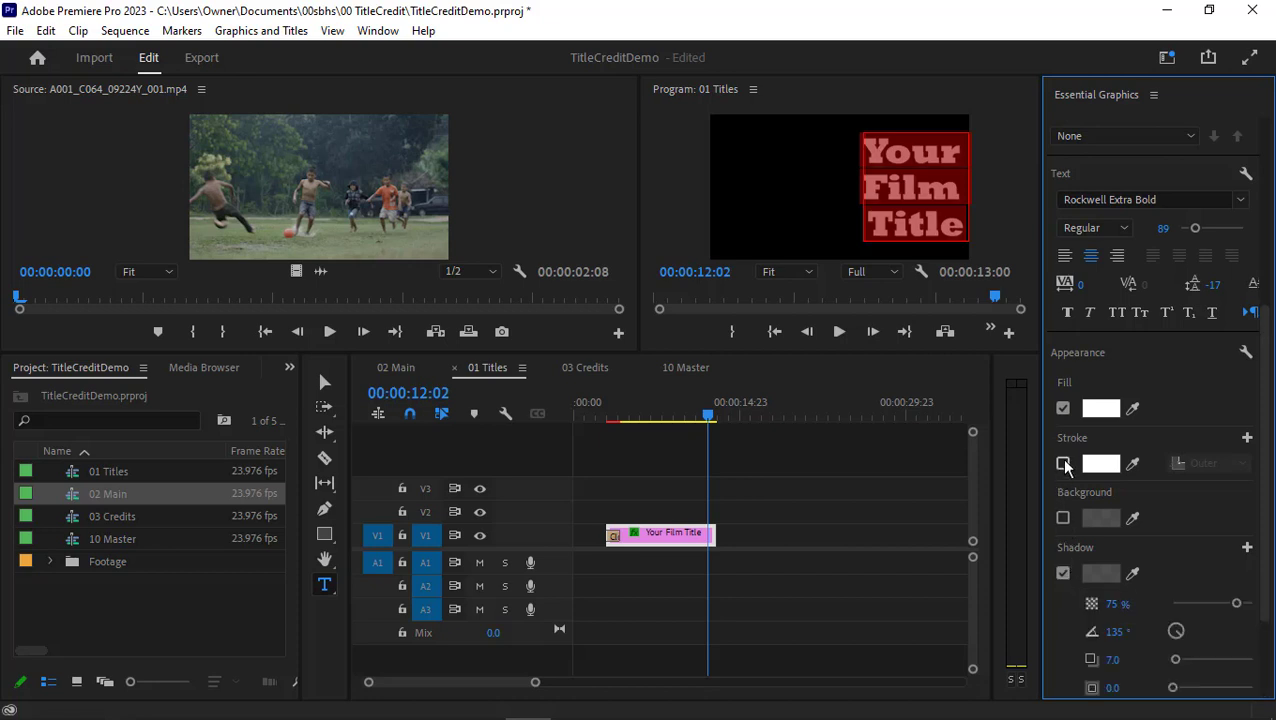
{"action": "left_click", "coordinate": [1100, 463]}
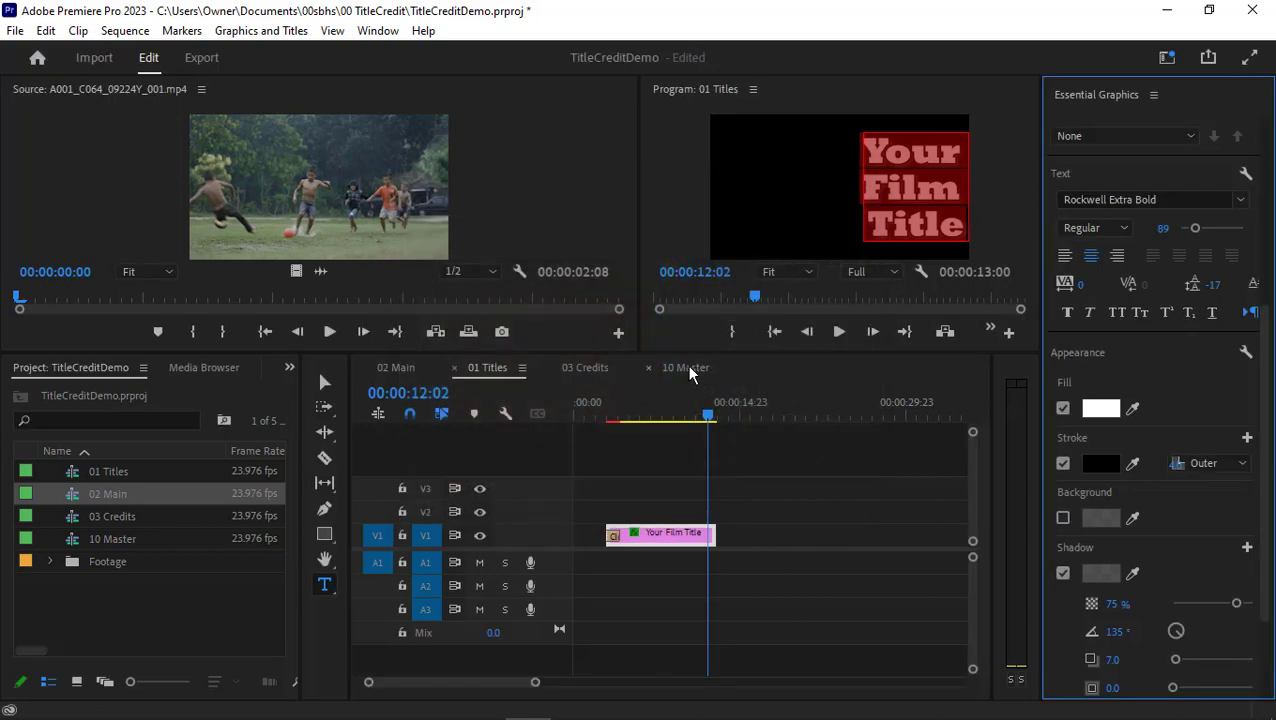
{"action": "left_click", "coordinate": [685, 367]}
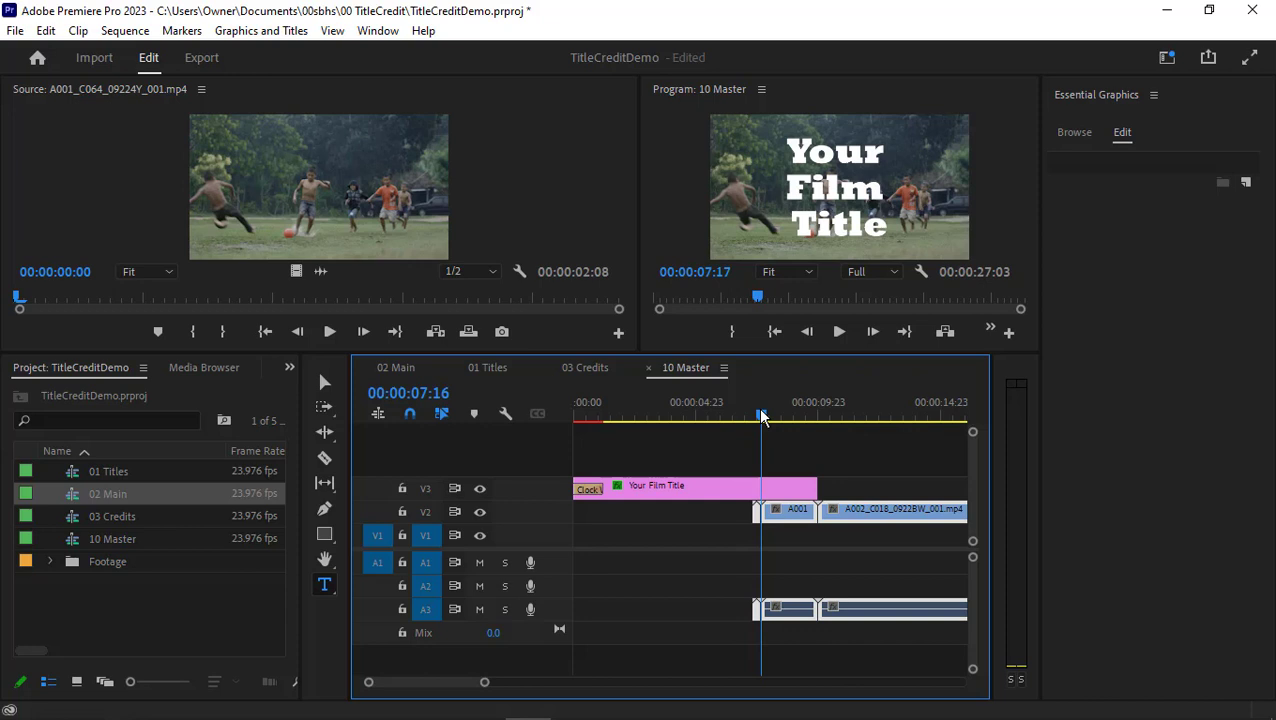
Scrub 10 Master to preview the title over the footage, then return to 01 Titles
{"action": "left_click_drag", "start_coordinate": [763, 421], "coordinate": [758, 421]}
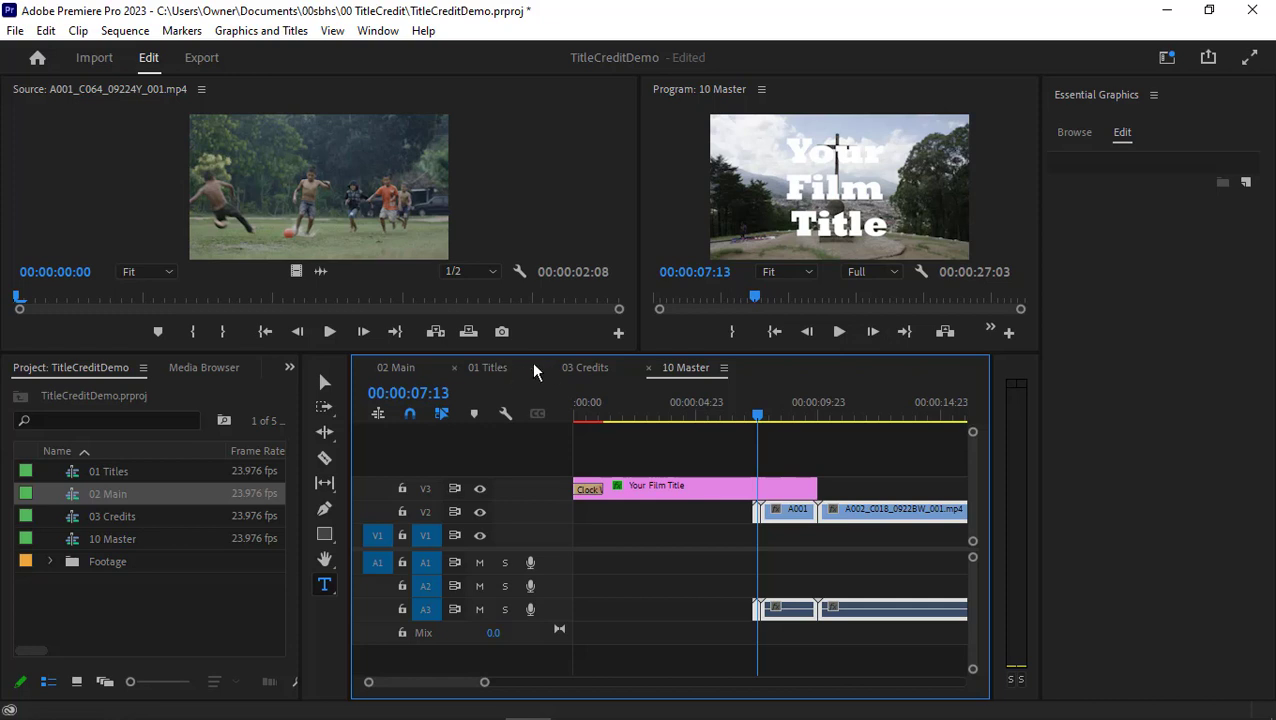
{"action": "left_click", "coordinate": [488, 367]}
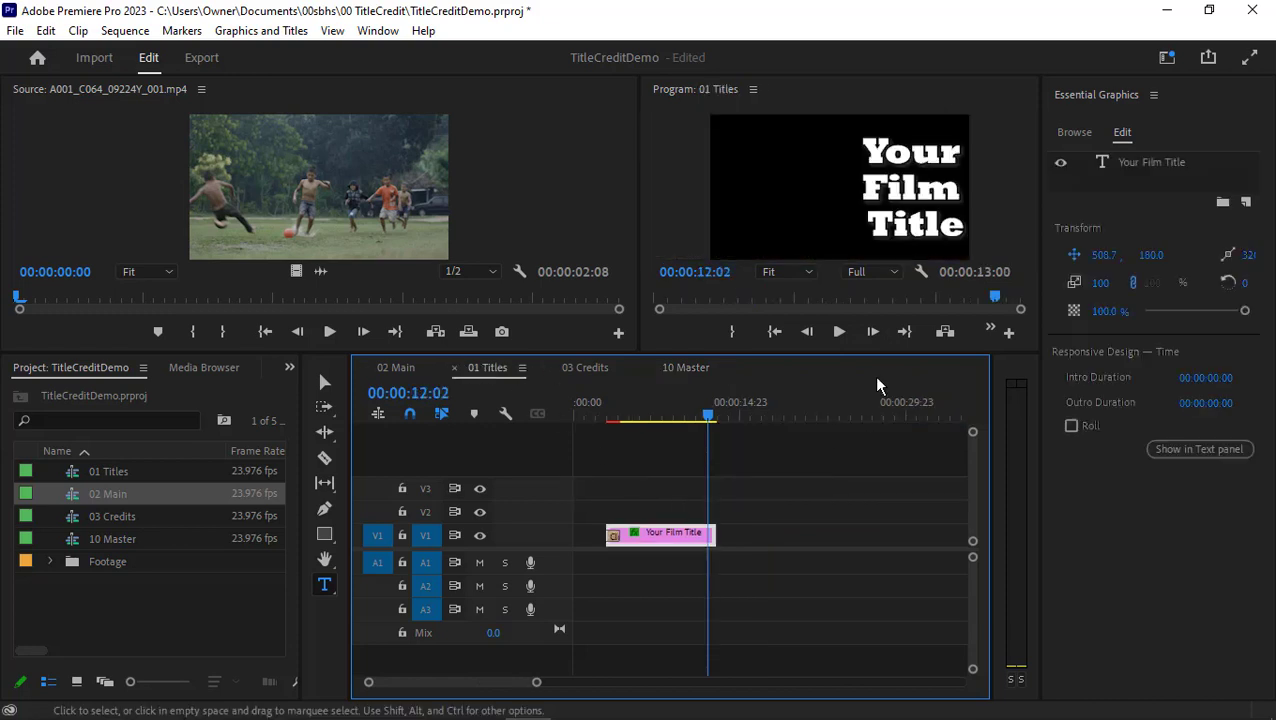
Set the title's drop shadow to black, 100% opacity and distance 23.3, then switch to 10 Master
{"action": "left_click", "coordinate": [910, 187]}
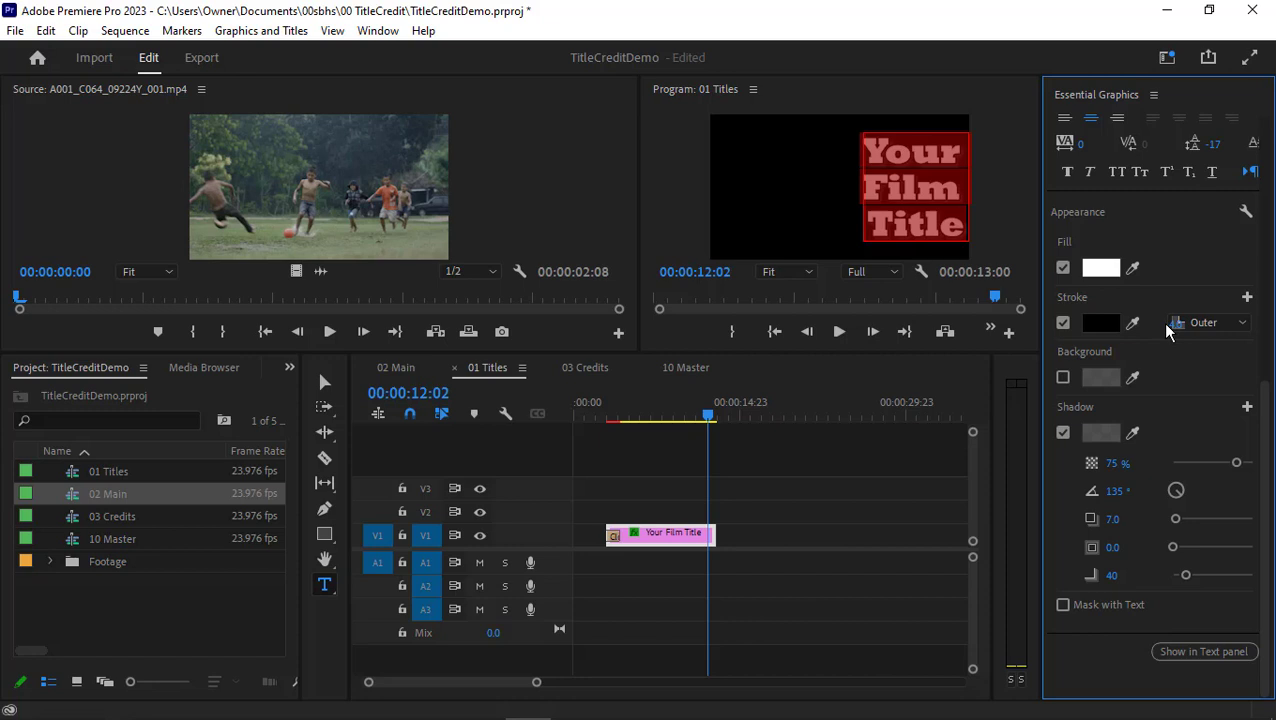
{"action": "mouse_move", "coordinate": [1147, 473]}
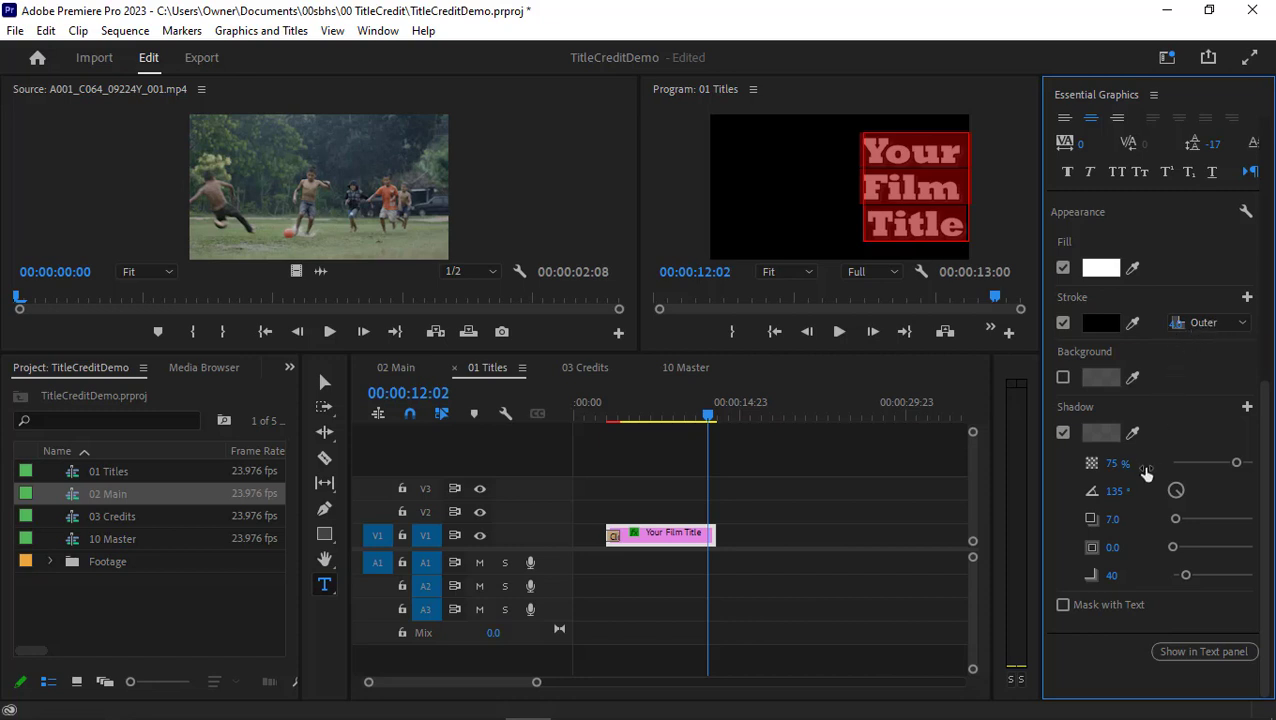
{"action": "left_click", "coordinate": [1100, 432]}
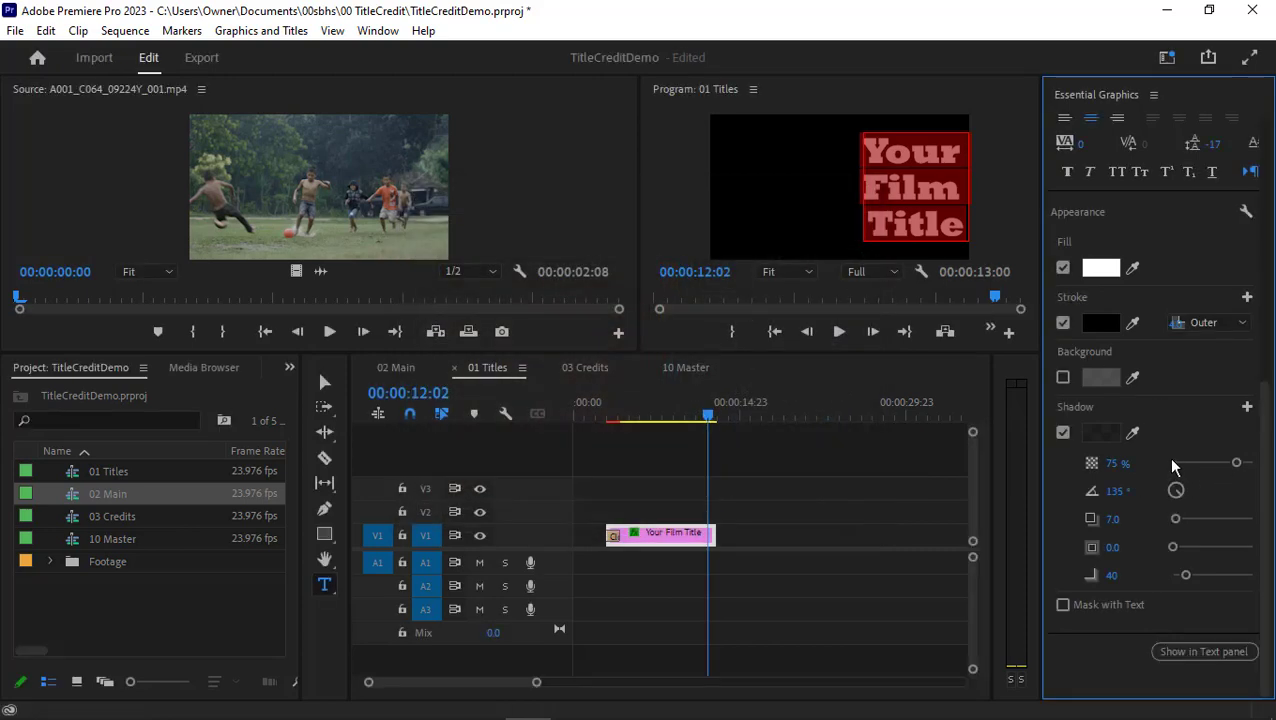
{"action": "left_click_drag", "start_coordinate": [1236, 463], "coordinate": [1253, 463]}
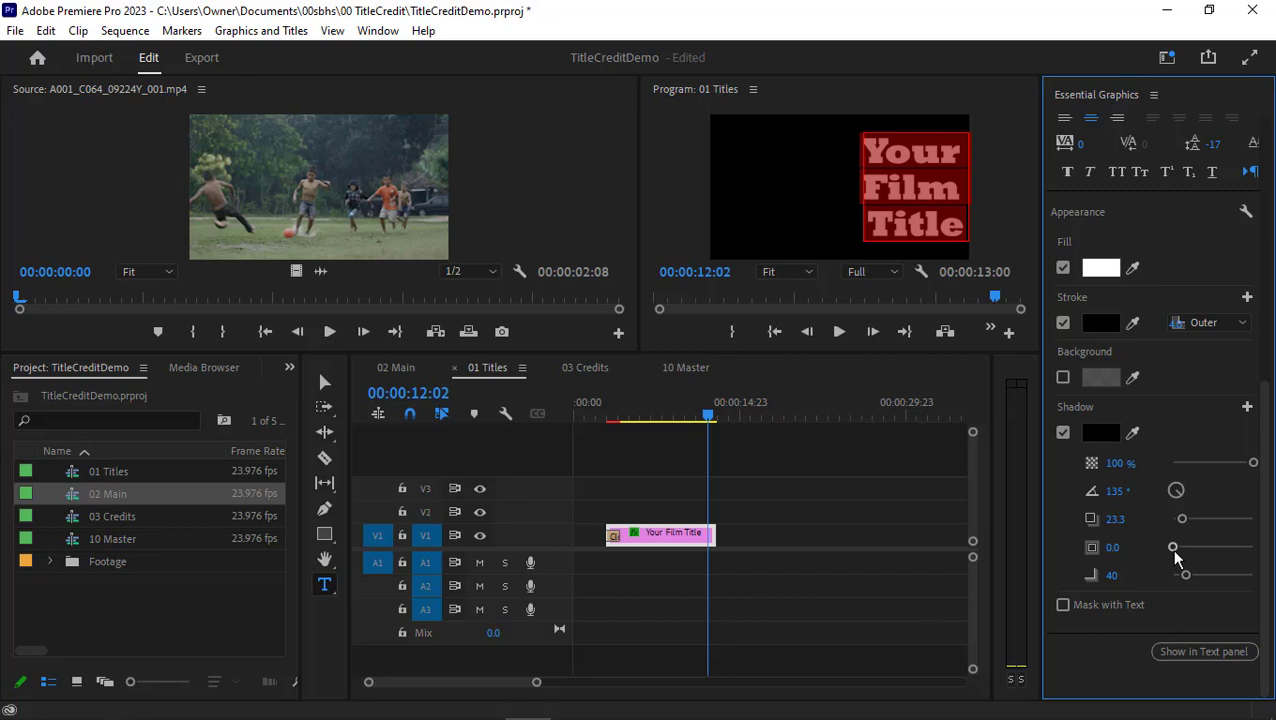
{"action": "mouse_move", "coordinate": [450, 100]}
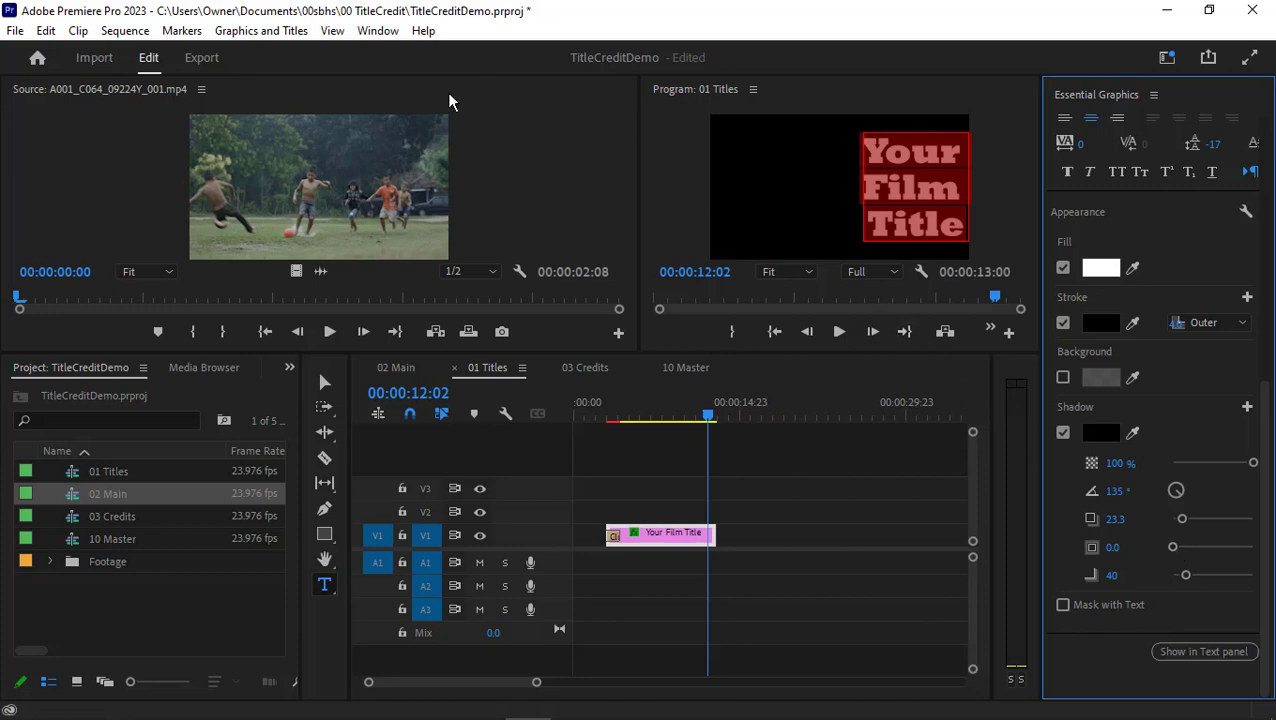
{"action": "left_click", "coordinate": [685, 367]}
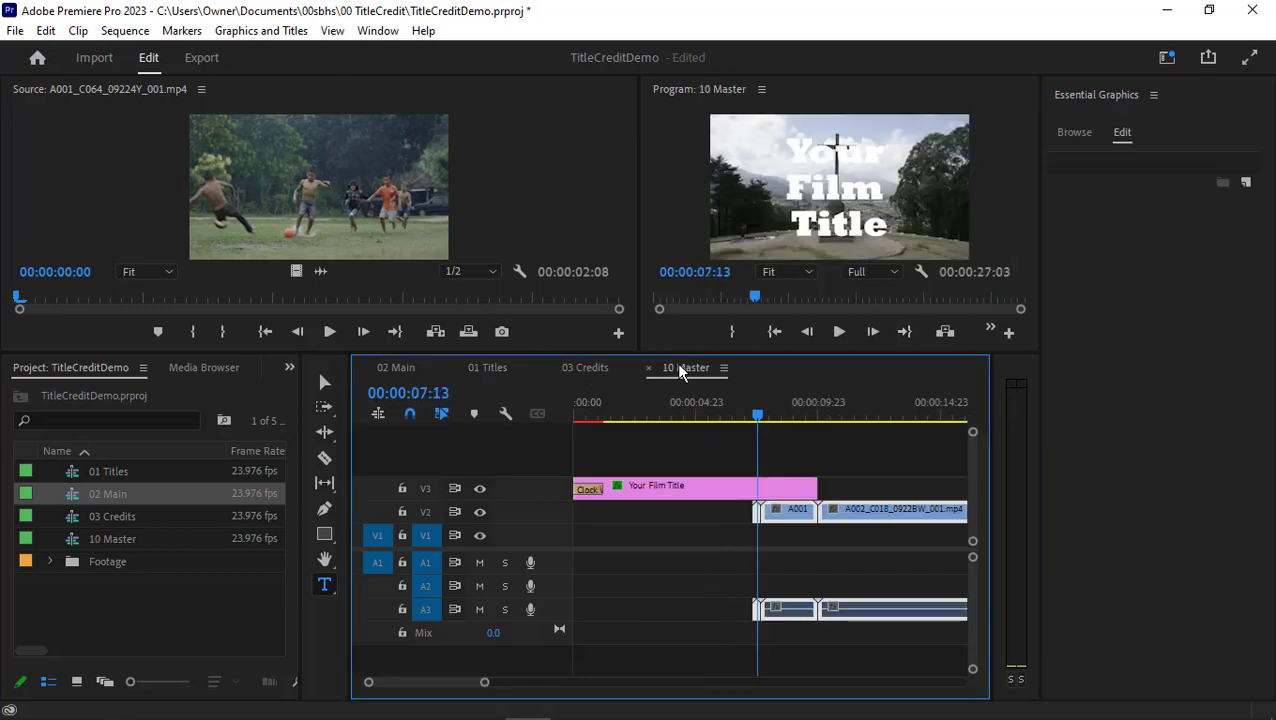
Preview the darker-shadowed title on the zoomed-out 10 Master timeline, then switch to 02 Main
{"action": "left_click", "coordinate": [782, 414]}
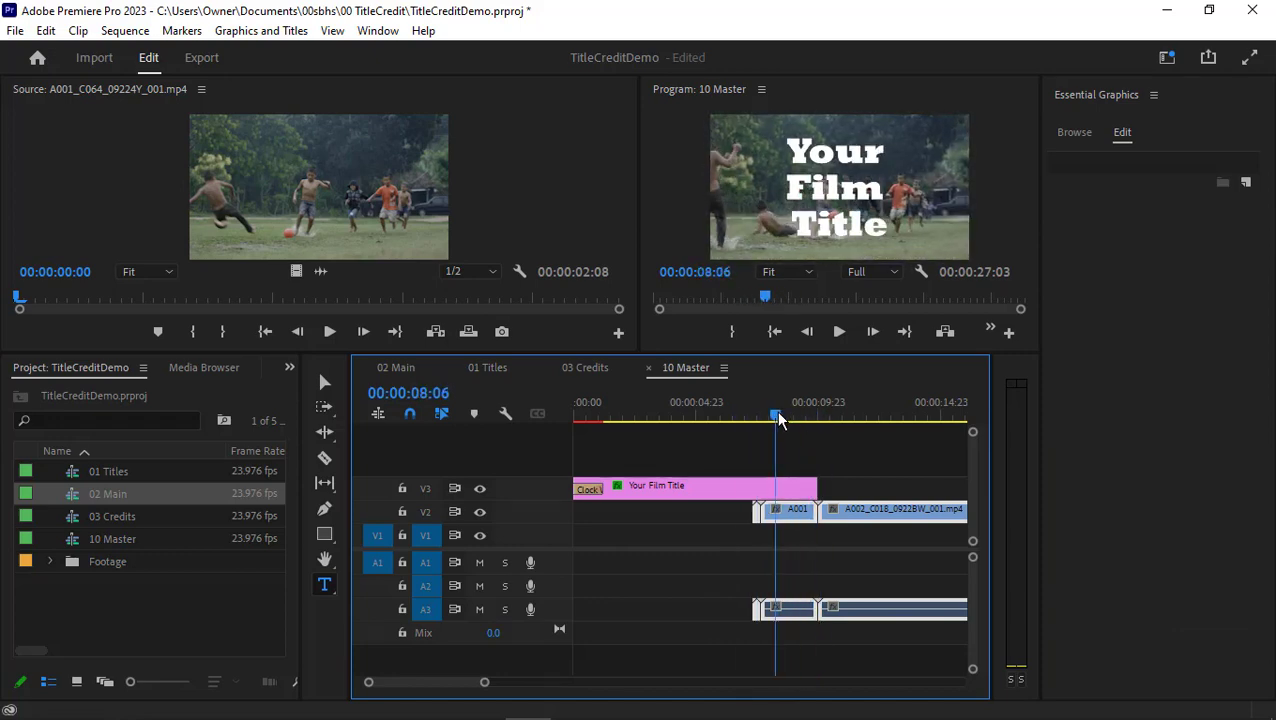
{"action": "left_click_drag", "start_coordinate": [780, 414], "coordinate": [748, 414]}
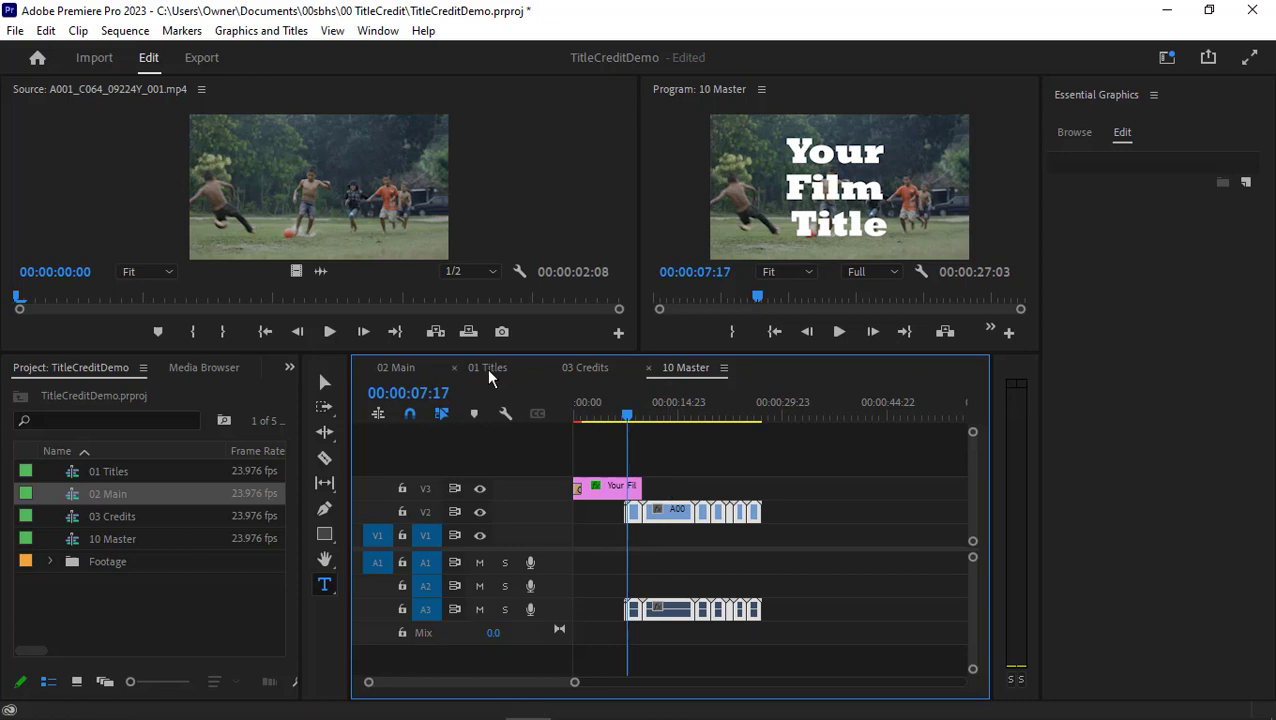
{"action": "left_click", "coordinate": [396, 367]}
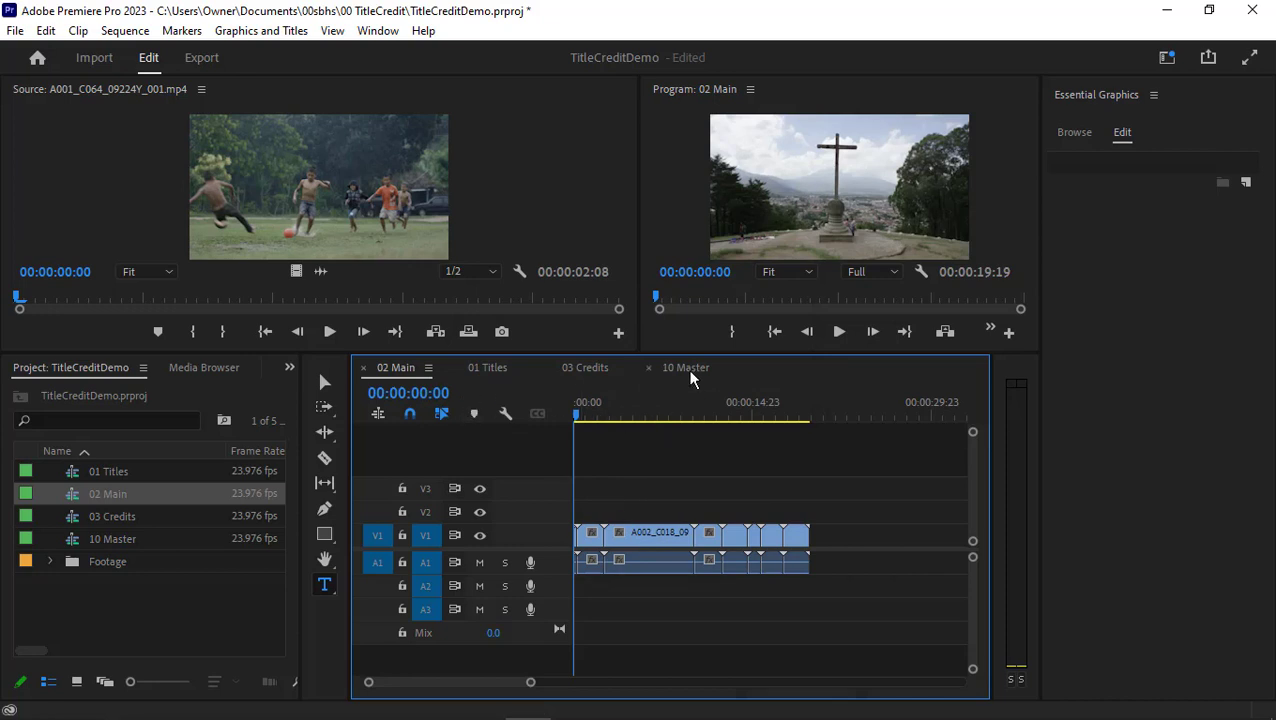
Back in 10 Master, scrub the footage through to the end after the credits
{"action": "left_click", "coordinate": [686, 367]}
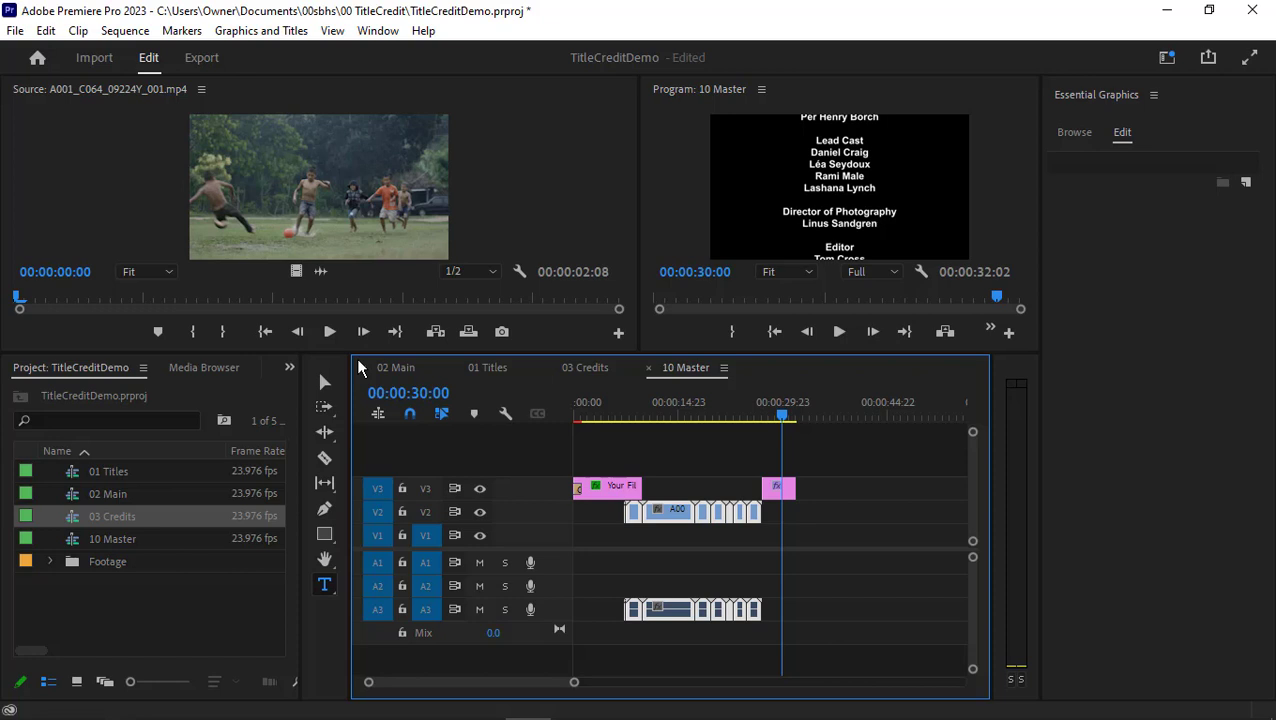
{"action": "mouse_move", "coordinate": [685, 490]}
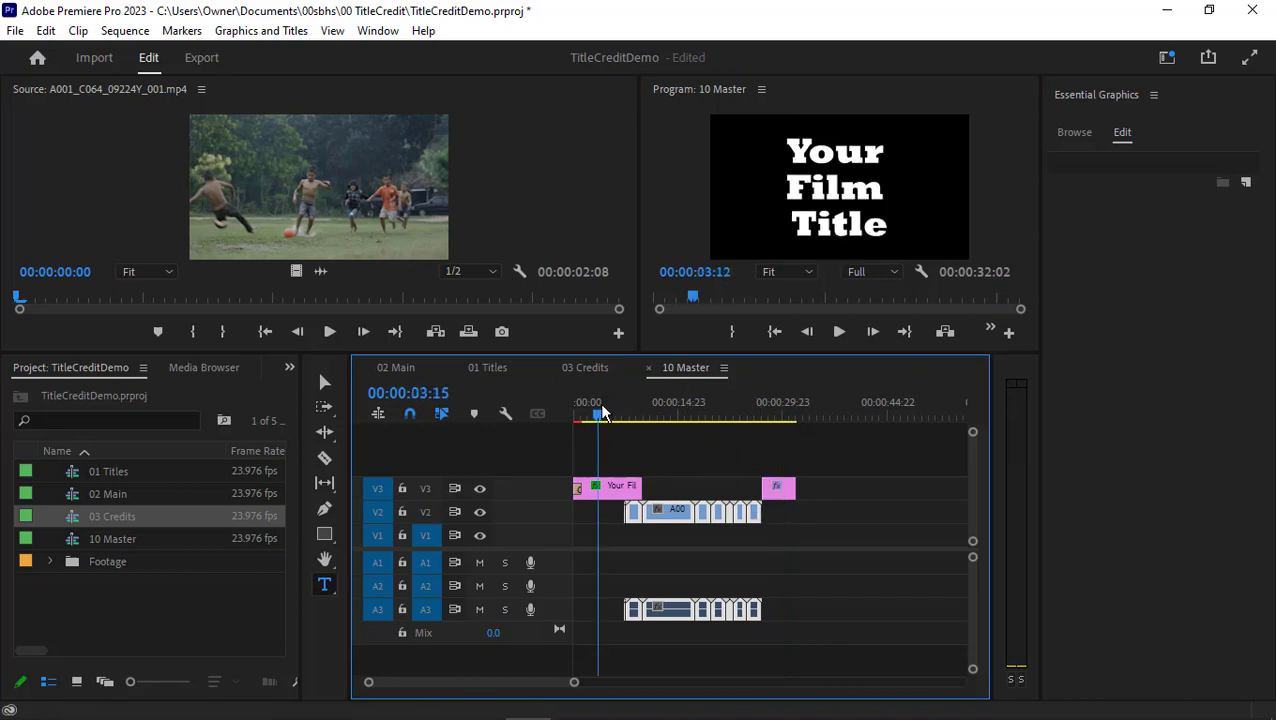
{"action": "left_click_drag", "start_coordinate": [600, 414], "coordinate": [700, 414]}
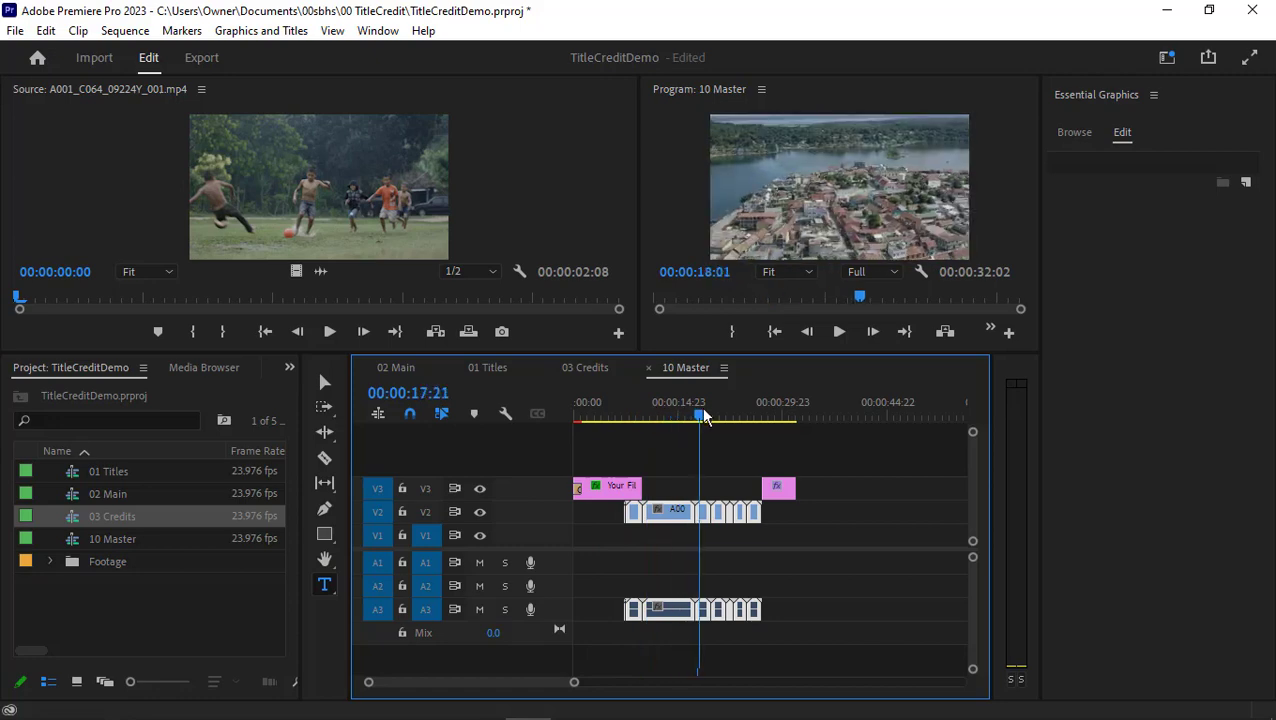
{"action": "left_click_drag", "start_coordinate": [700, 415], "coordinate": [780, 415]}
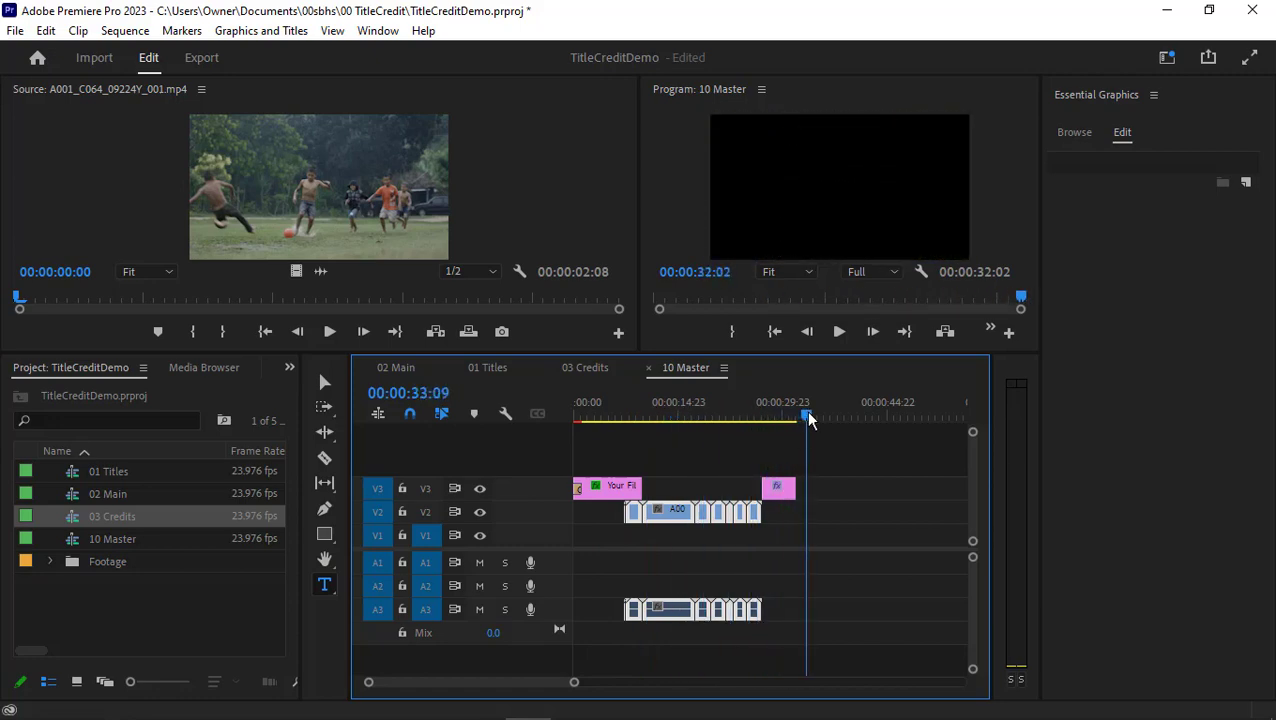
{"action": "right_click", "coordinate": [155, 610]}
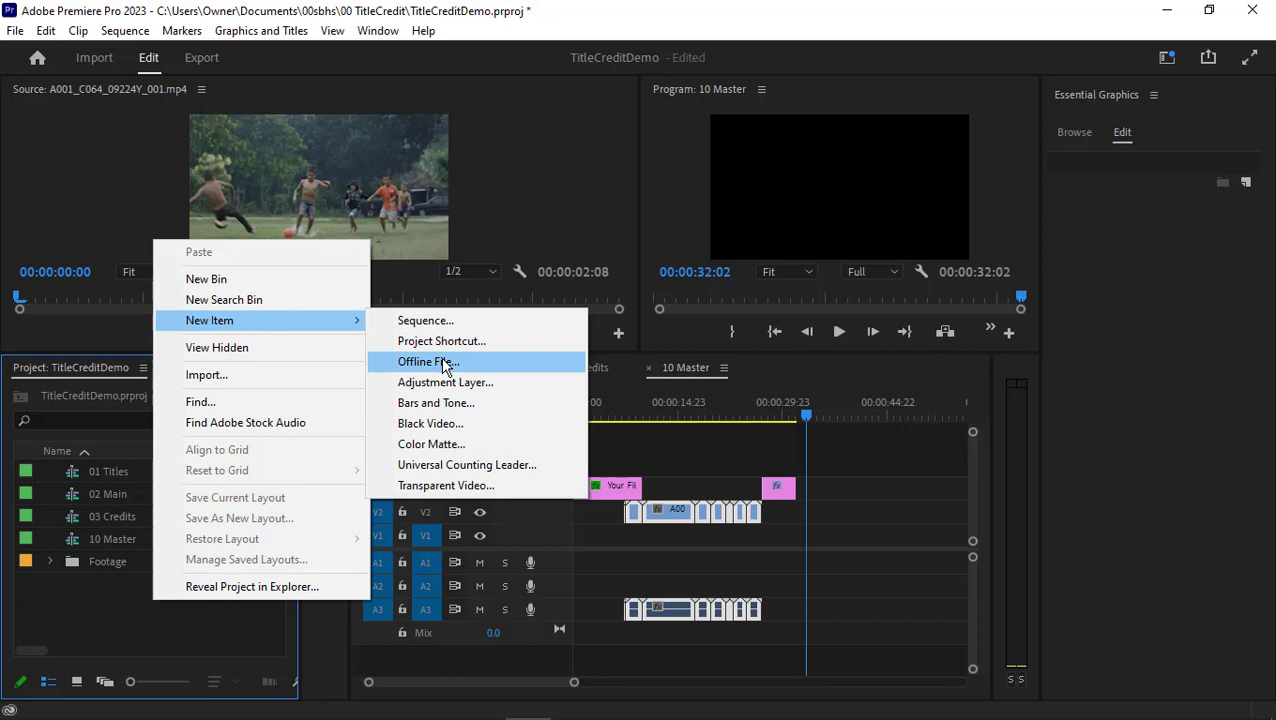
Create a new Black Video item with default settings and show the media browser
{"action": "left_click", "coordinate": [430, 423]}
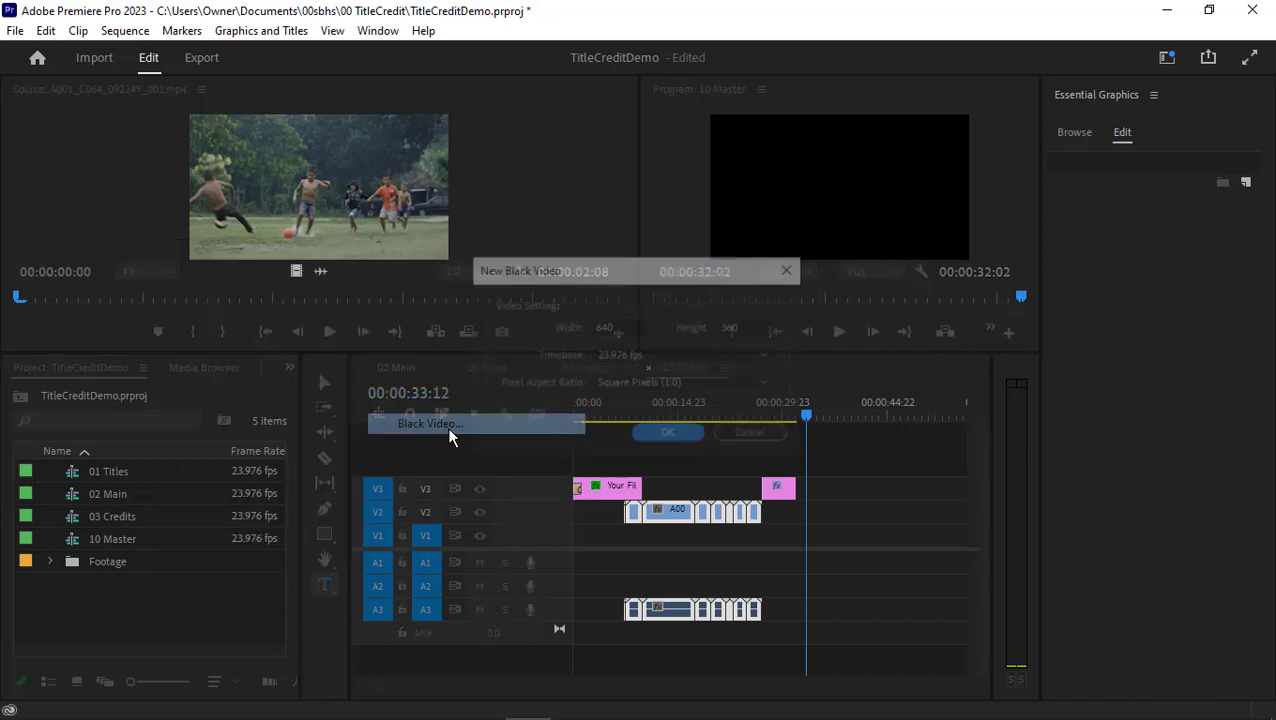
{"action": "left_click", "coordinate": [667, 432]}
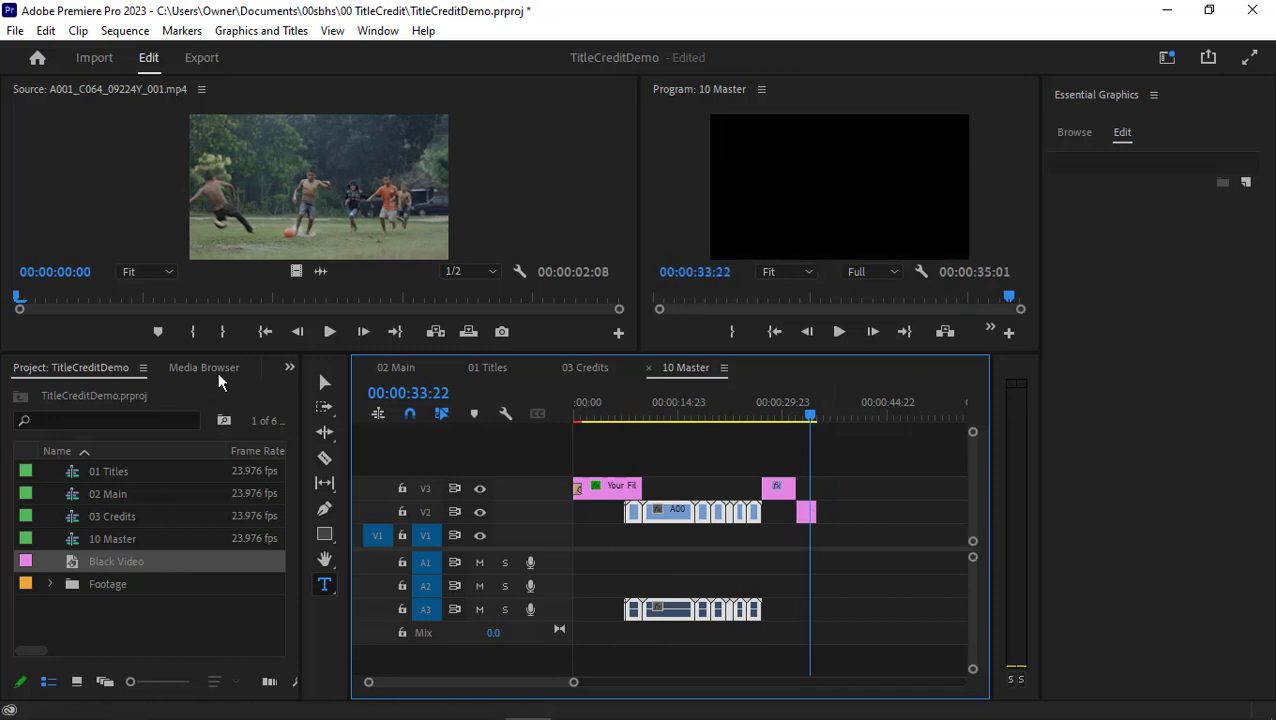
{"action": "left_click", "coordinate": [196, 367]}
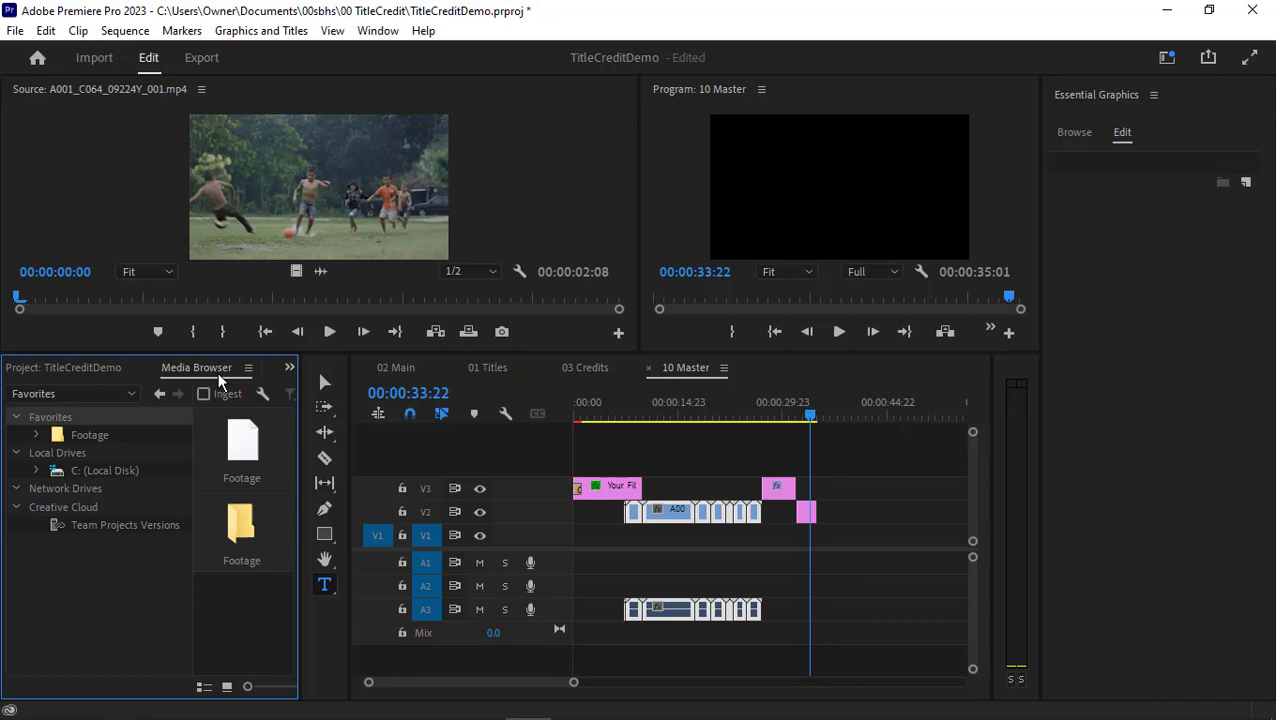
Return to the project item list and switch to the Editing workspace
{"action": "left_click", "coordinate": [65, 367]}
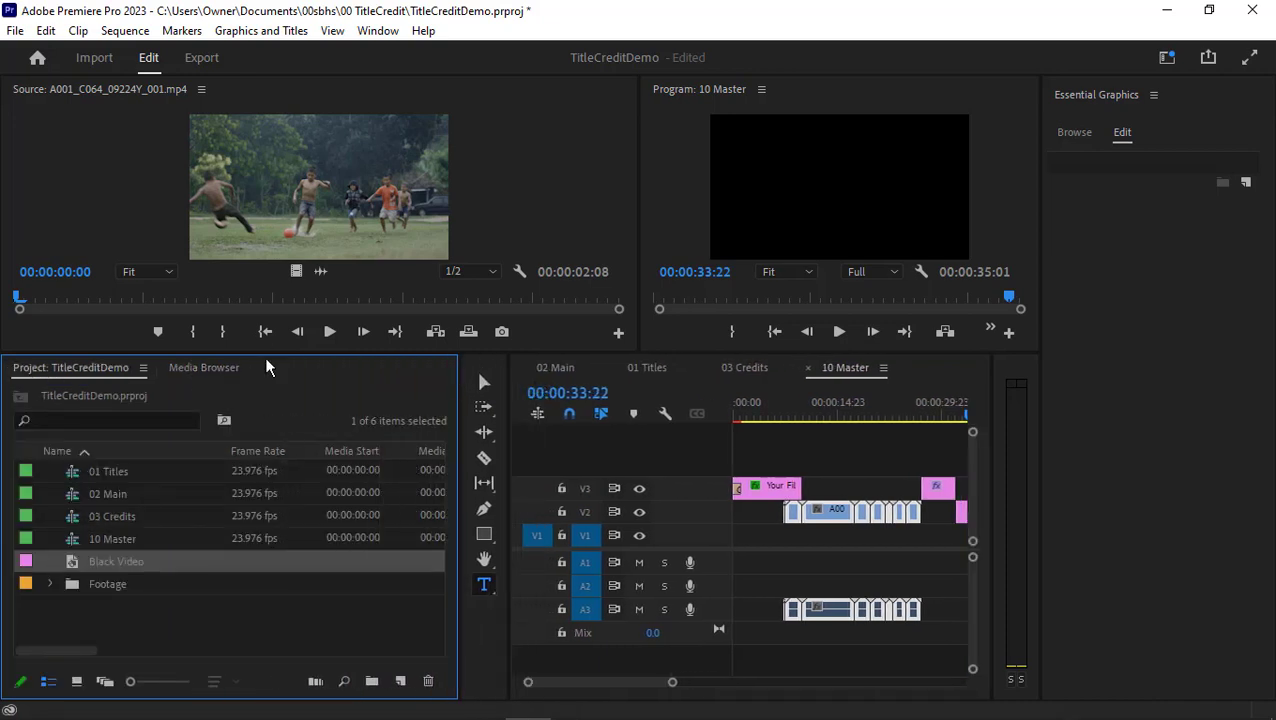
{"action": "left_click", "coordinate": [378, 30]}
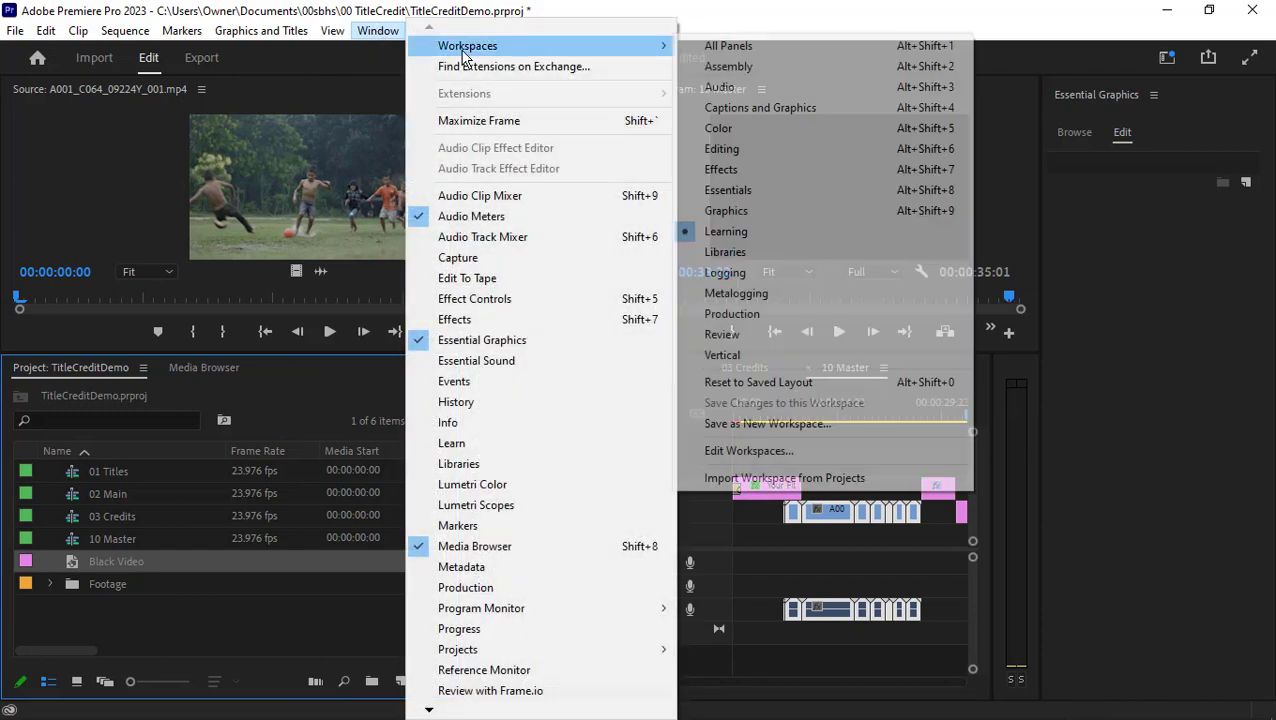
{"action": "mouse_move", "coordinate": [721, 148]}
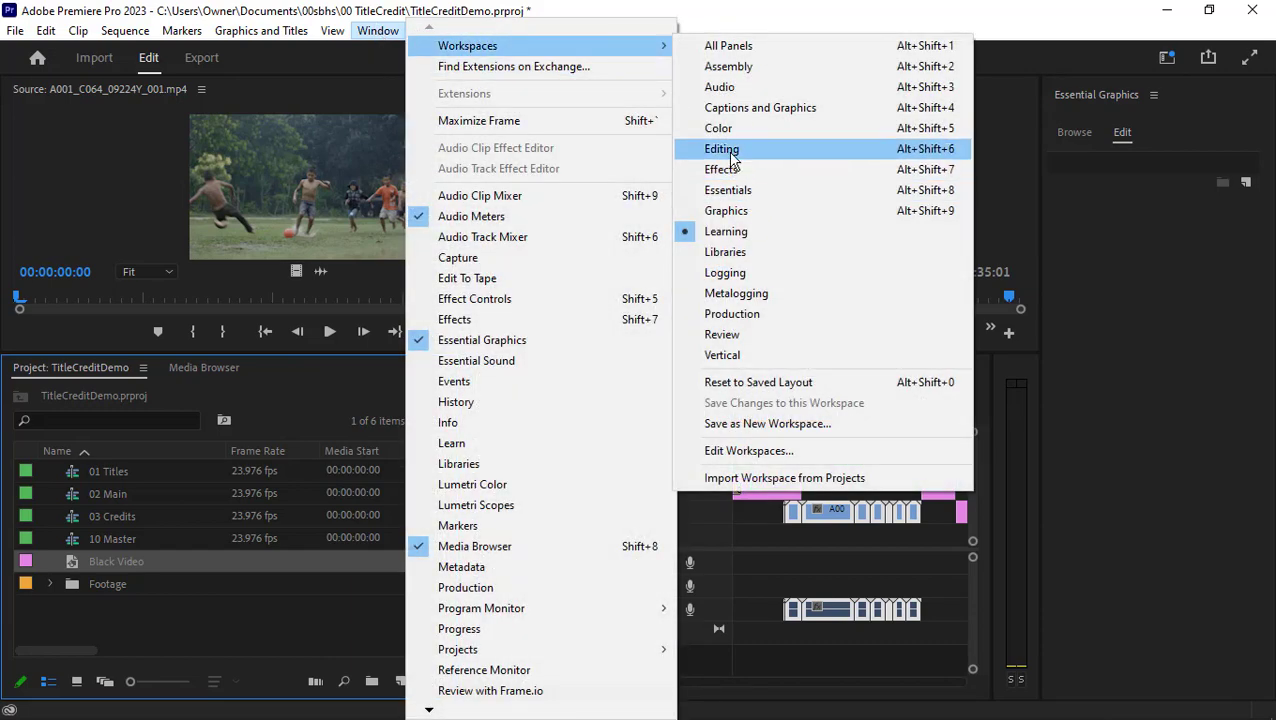
{"action": "left_click", "coordinate": [721, 148]}
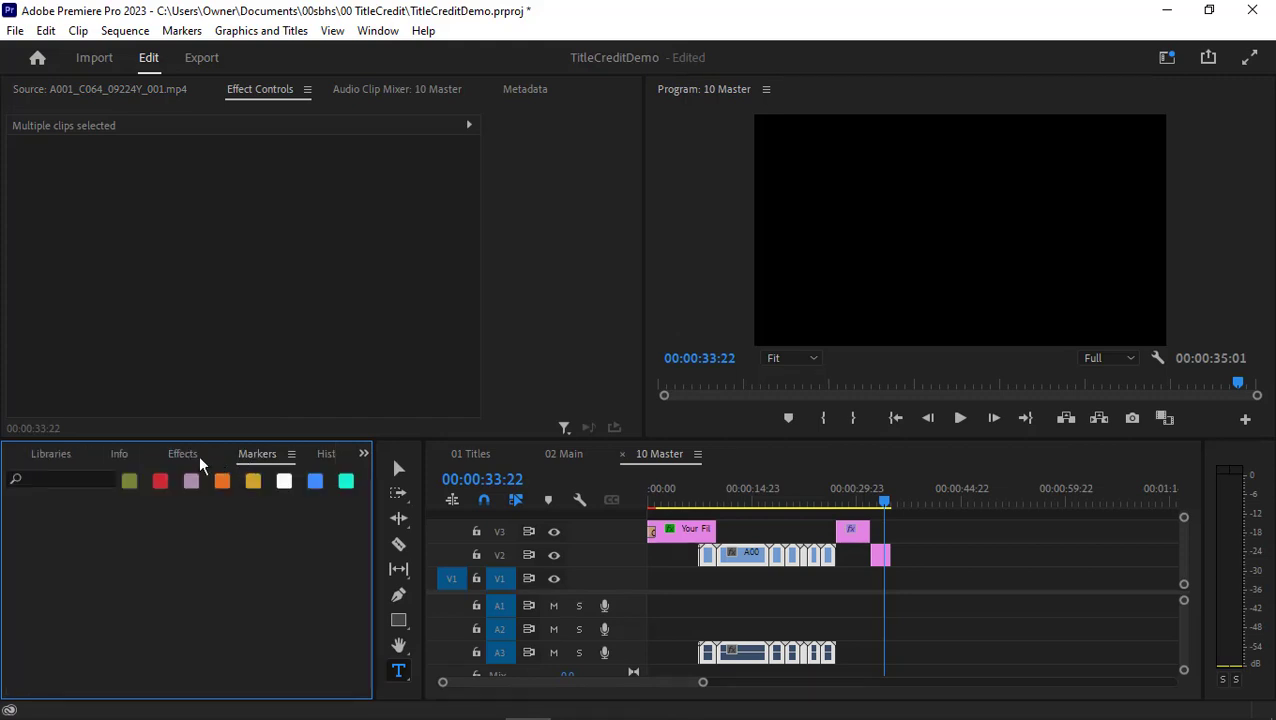
Expand the Dissolve video transitions in Effects and move the playhead back to the title
{"action": "left_click", "coordinate": [182, 453]}
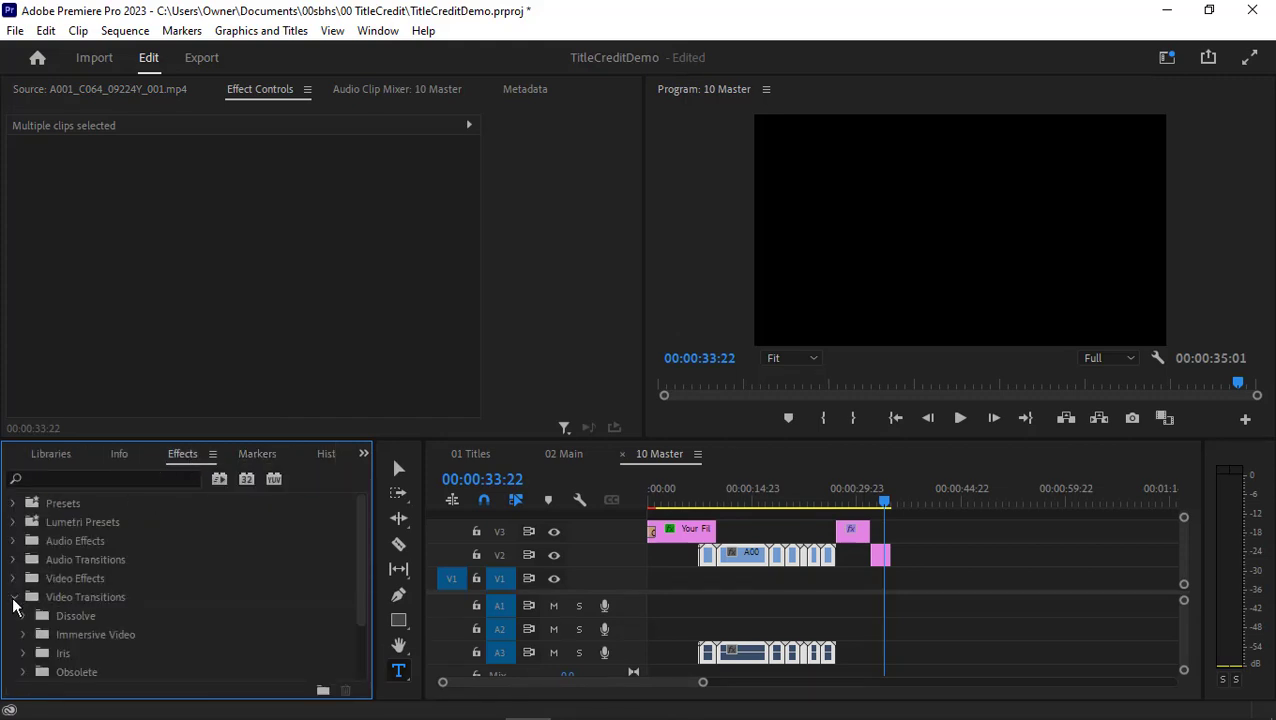
{"action": "left_click", "coordinate": [23, 615]}
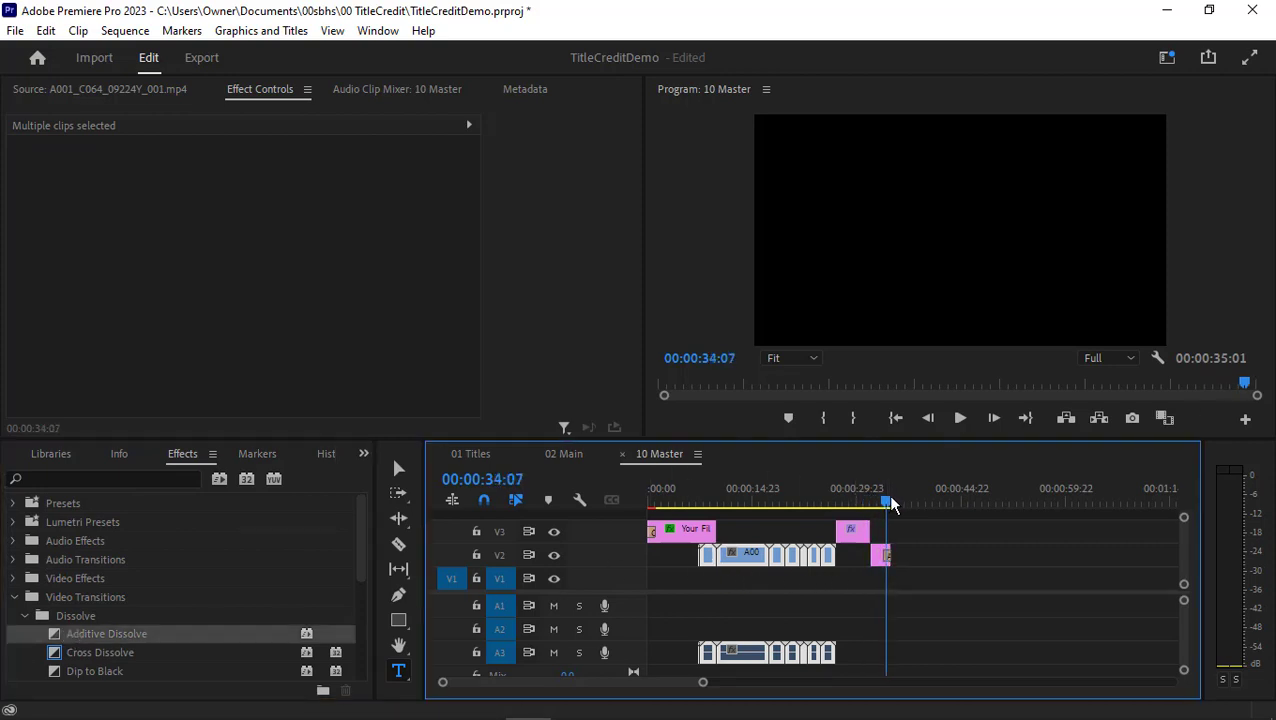
{"action": "left_click", "coordinate": [698, 502]}
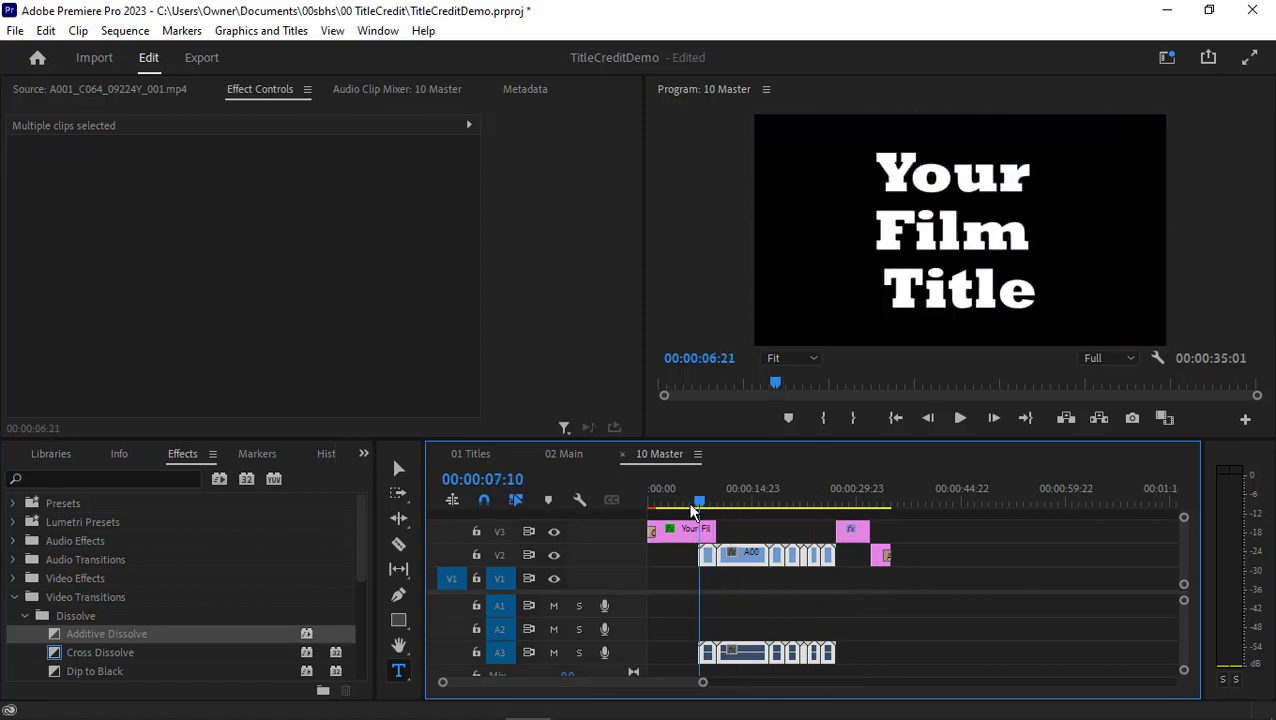